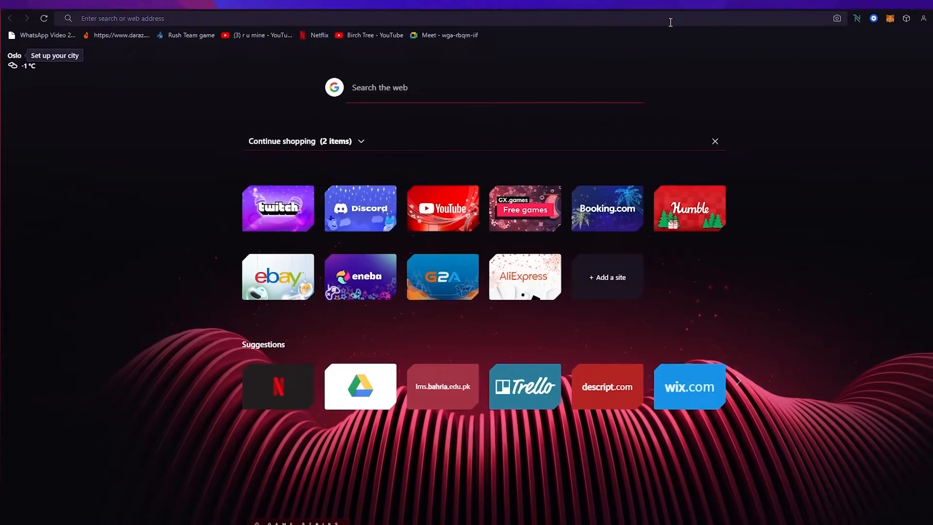
Step: Search Google for 'toggl plan' and expand the 'What is a Toggl plan?' answer
text(toggle)
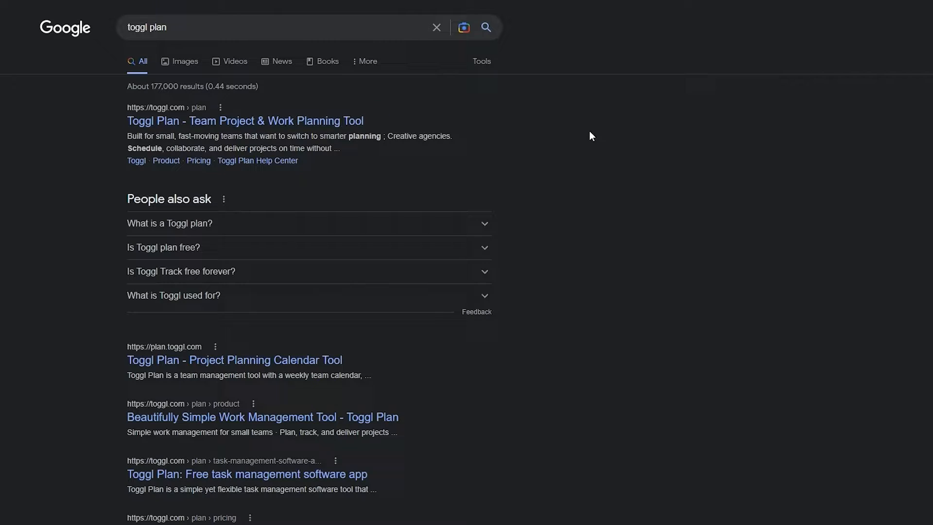
mouse_move(358, 213)
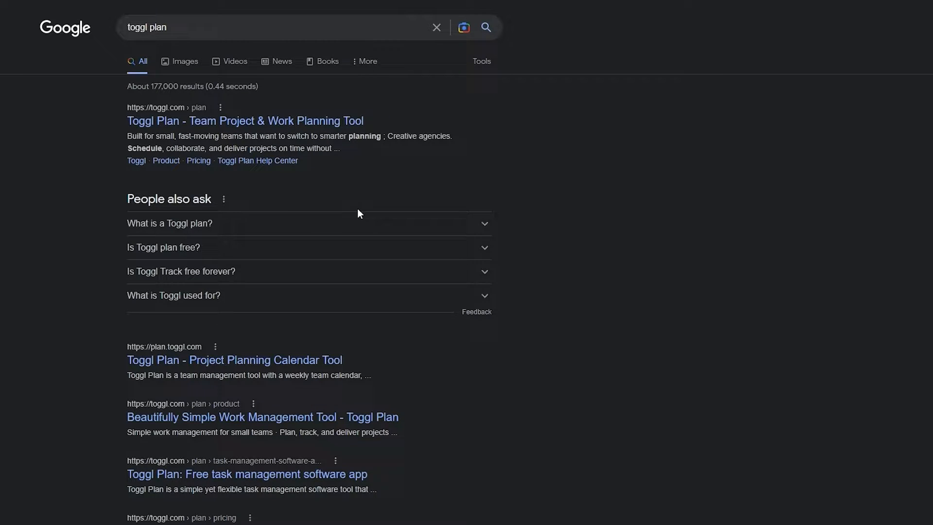
click(170, 224)
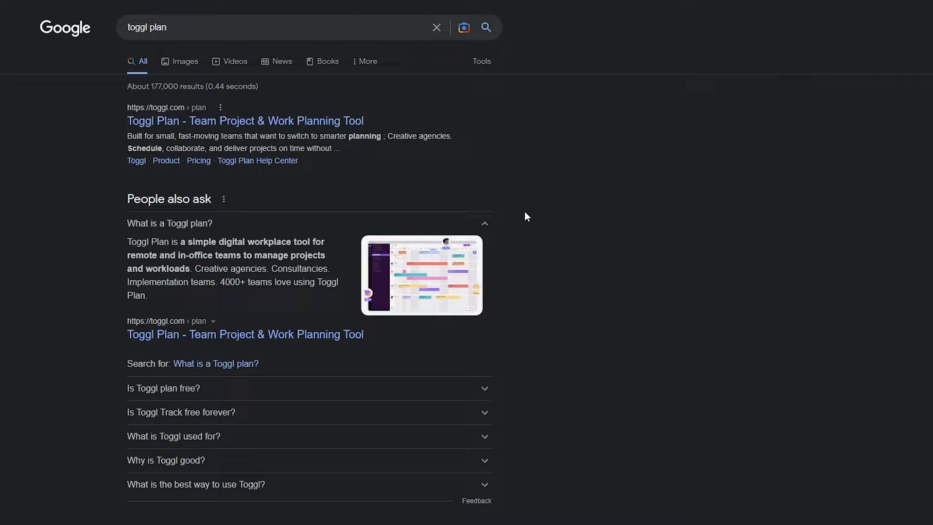
Step: Open the 'Toggl Plan - Team Project & Work Planning Tool' result and scroll down its homepage
click(245, 120)
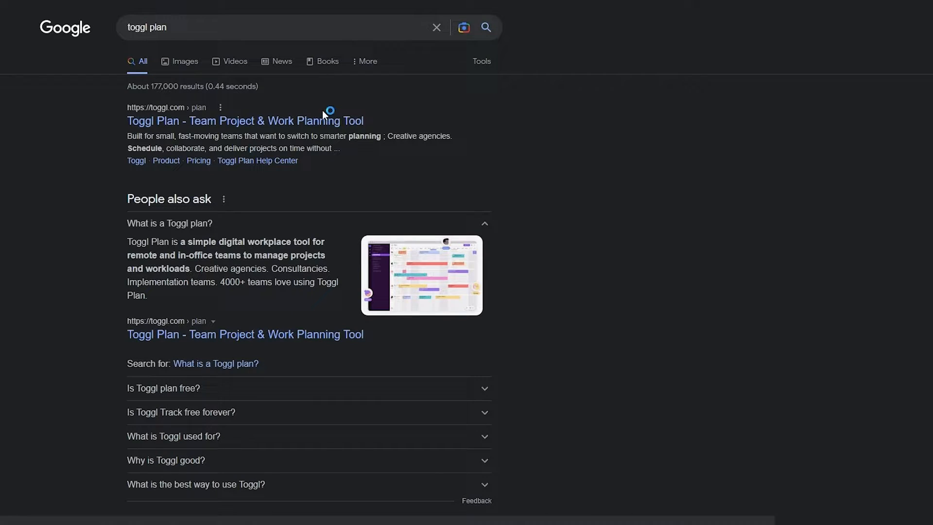
mouse_move(530, 113)
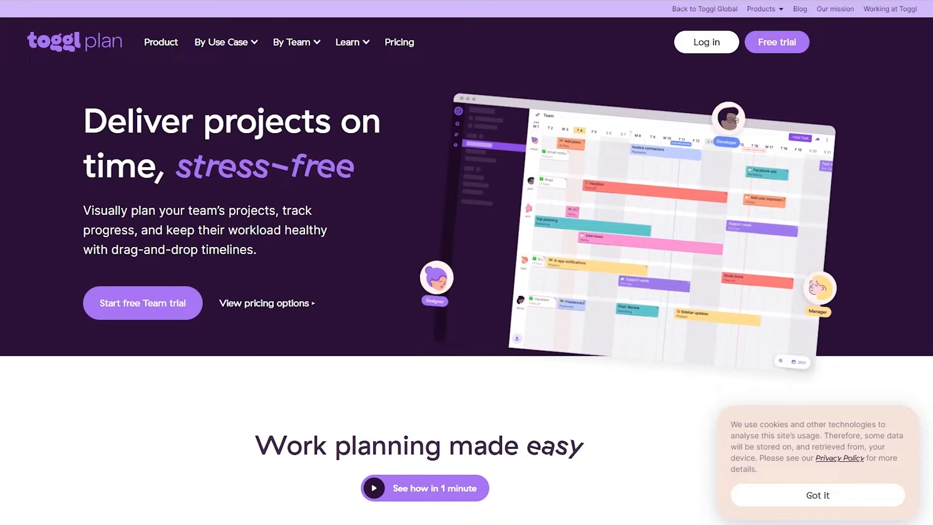
mouse_move(81, 62)
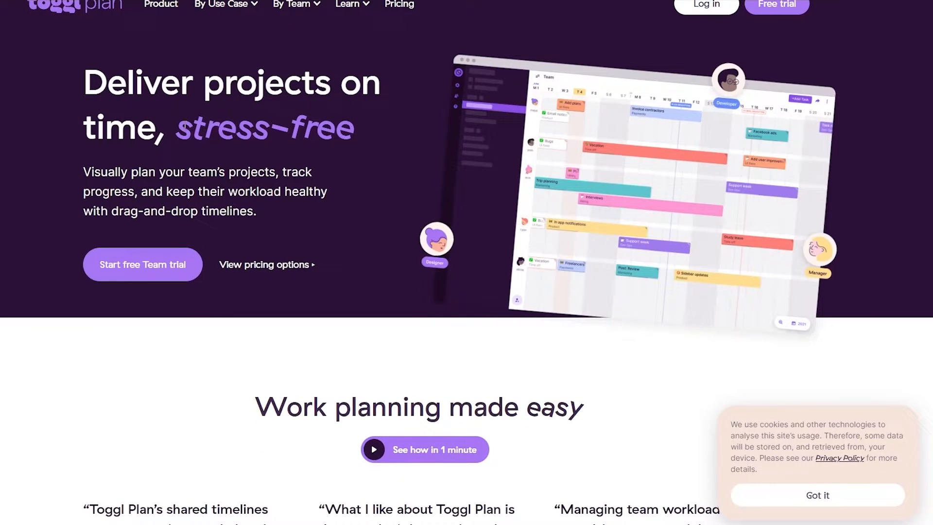
scroll(down, 3)
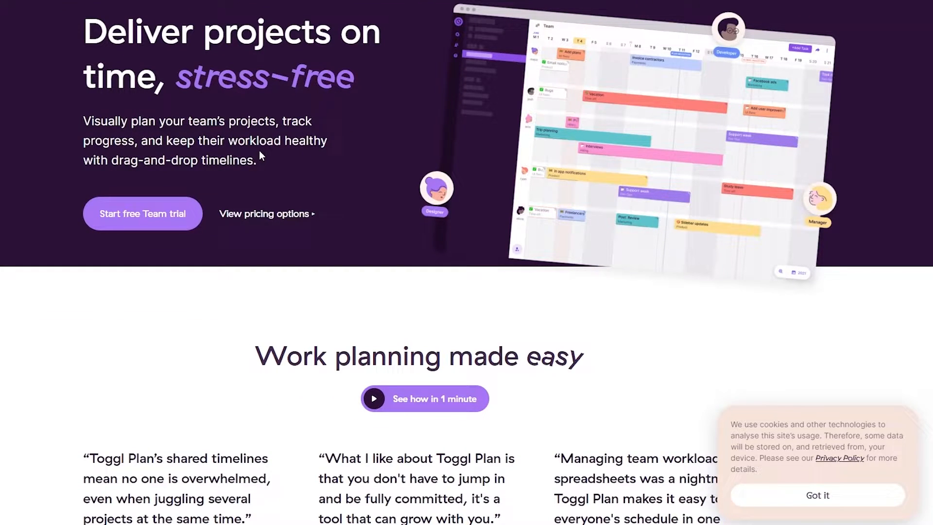
scroll(down, 3)
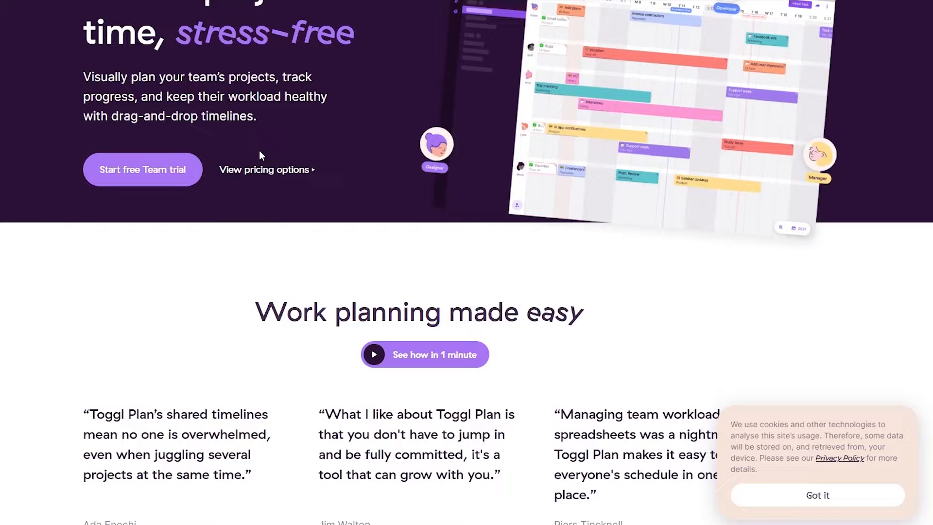
mouse_move(288, 291)
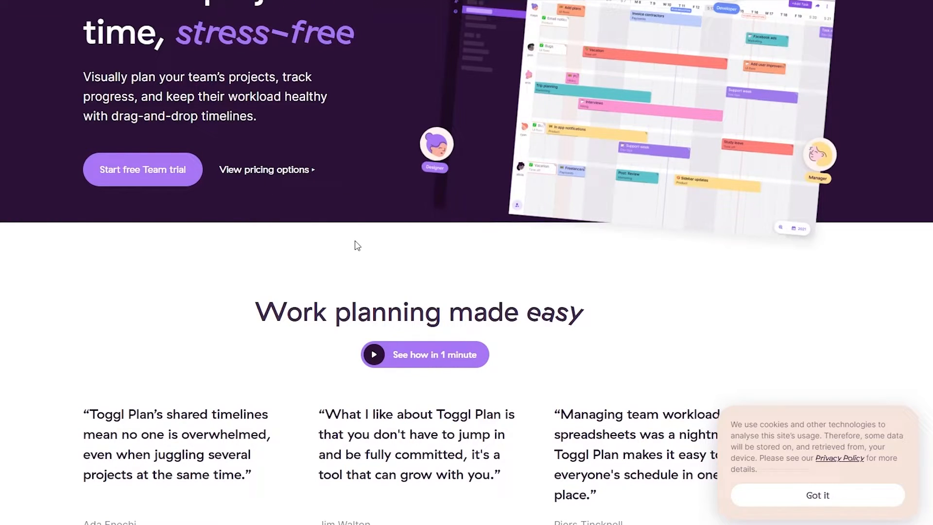
scroll(down, 3)
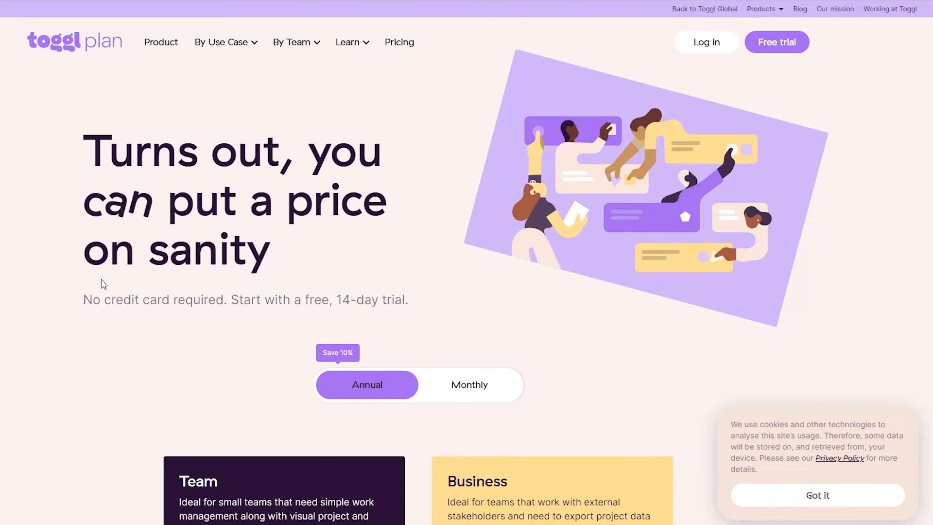
Step: Scroll the pricing page to the Team ($9) and Business ($15) per-user monthly plan cards
scroll(down, 3)
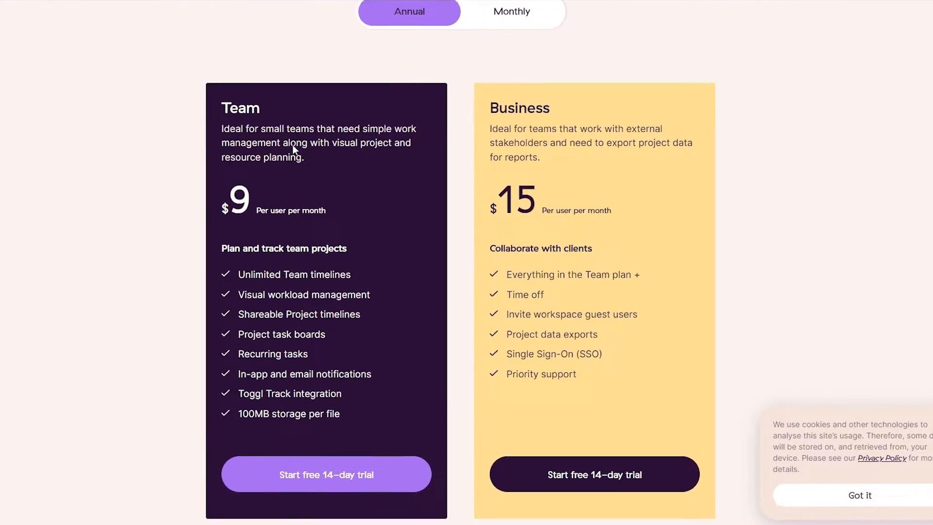
scroll(down, 3)
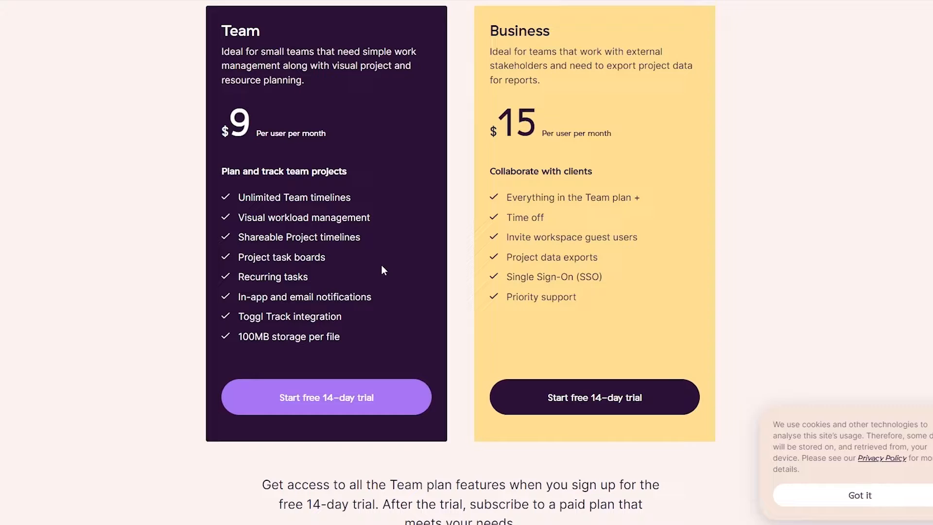
mouse_move(562, 102)
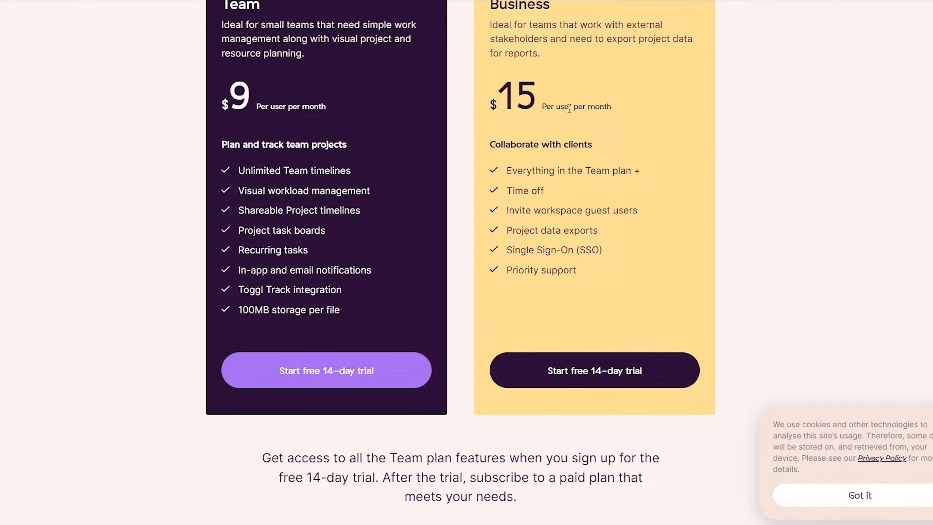
scroll(down, 3)
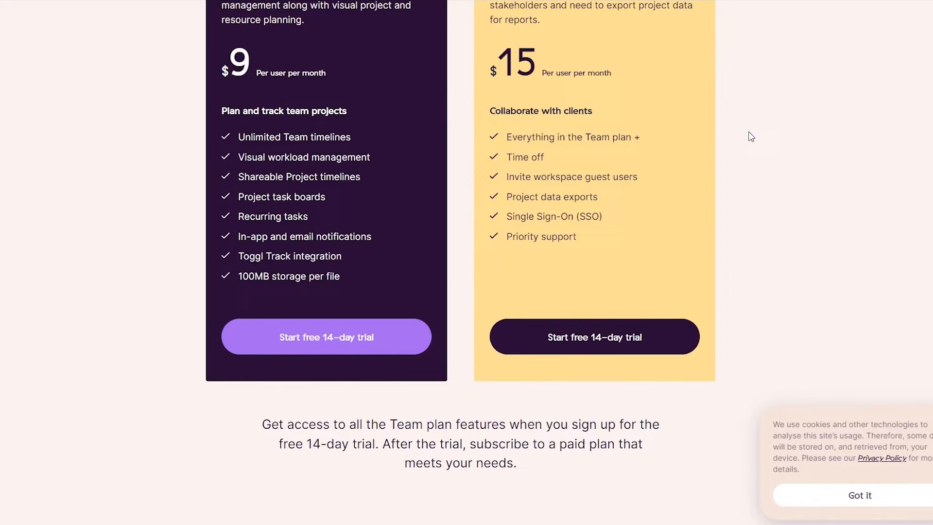
scroll(up, 3)
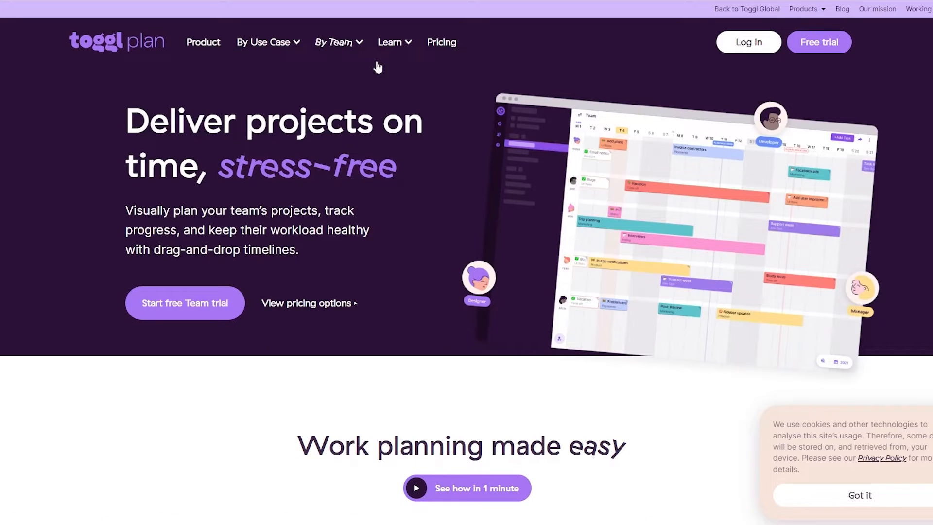
Step: Scroll the homepage down to the use-case section for agencies, consultancies and implementation teams
scroll(down, 3)
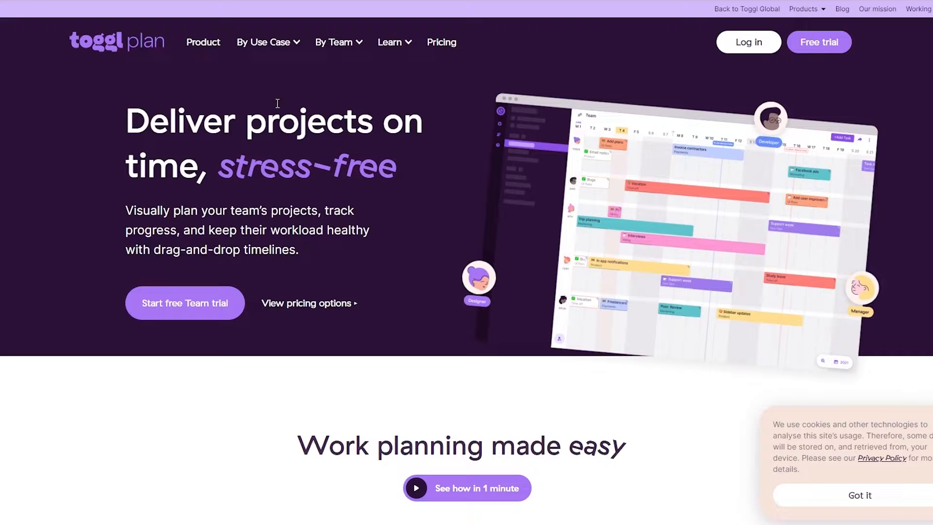
scroll(down, 3)
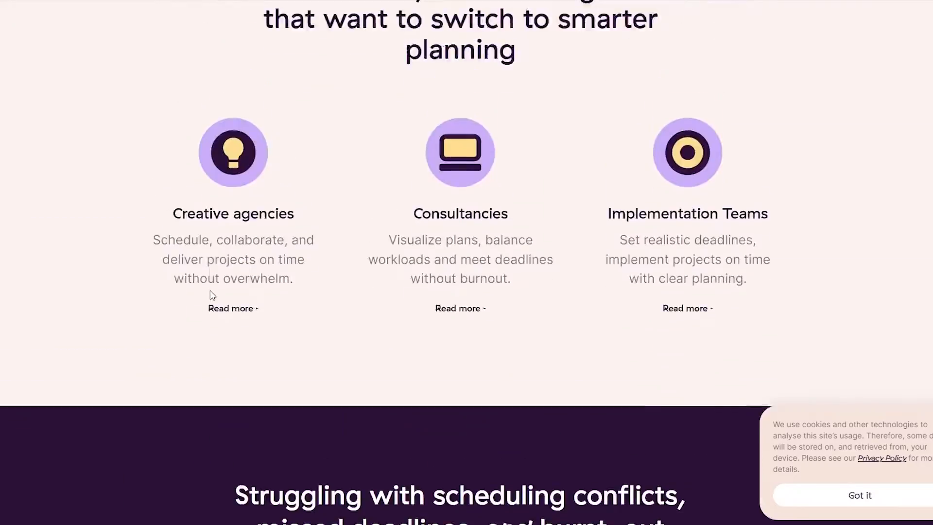
scroll(down, 3)
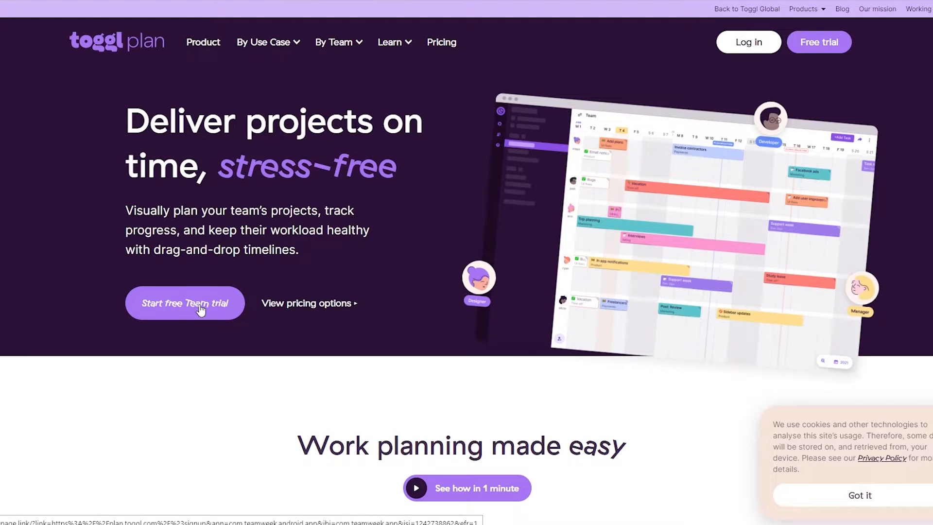
click(185, 303)
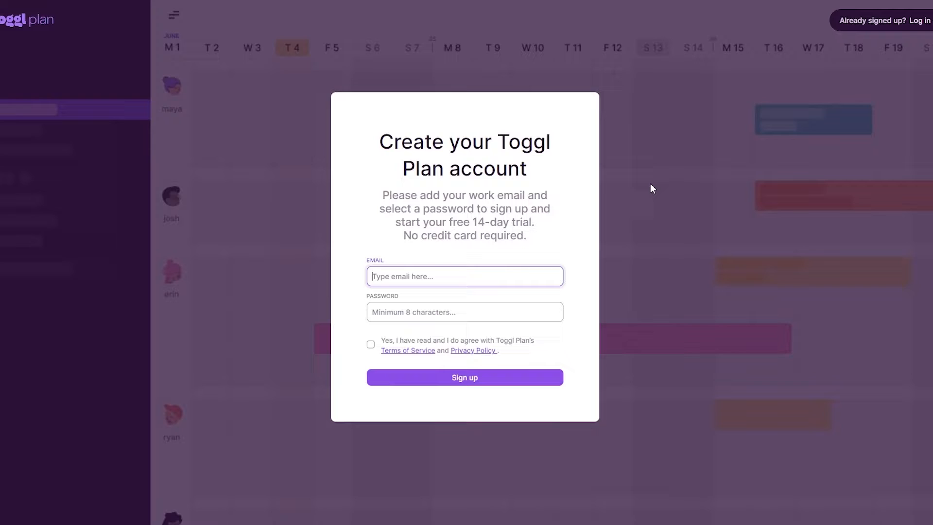
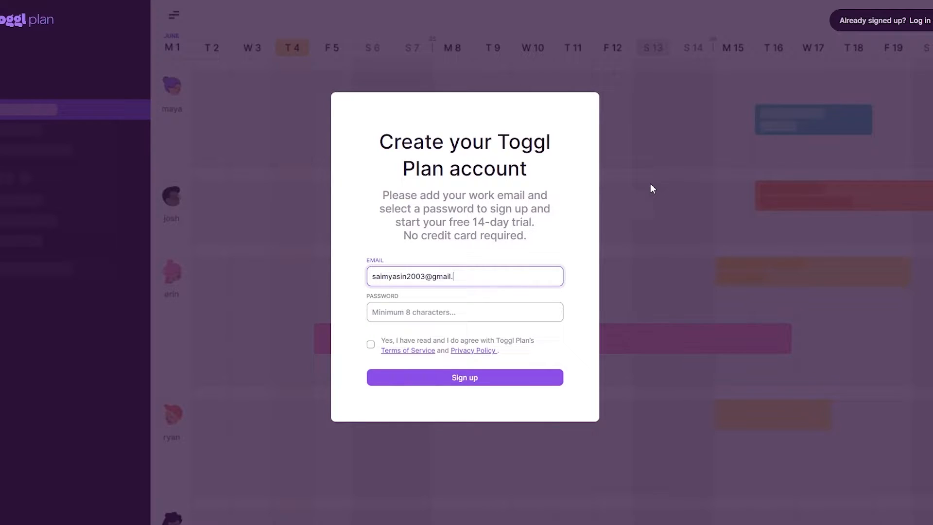
click(465, 311)
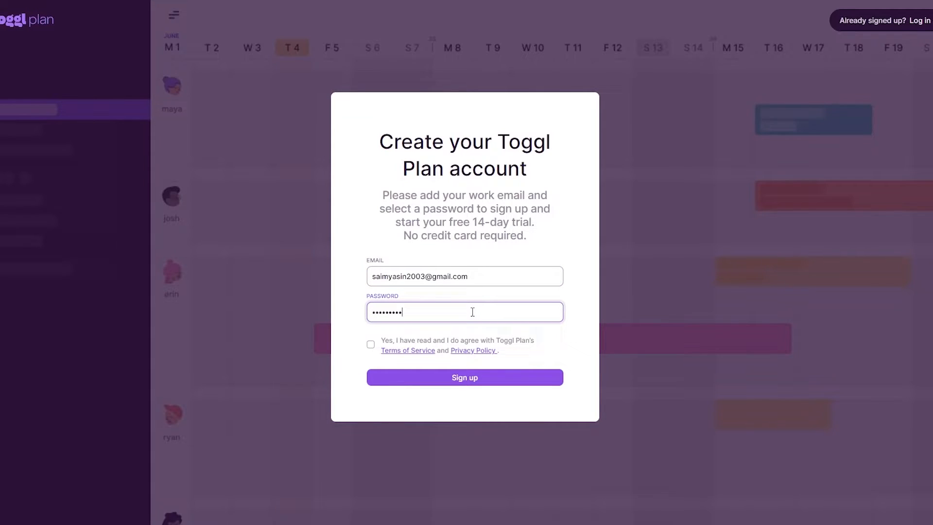
click(371, 344)
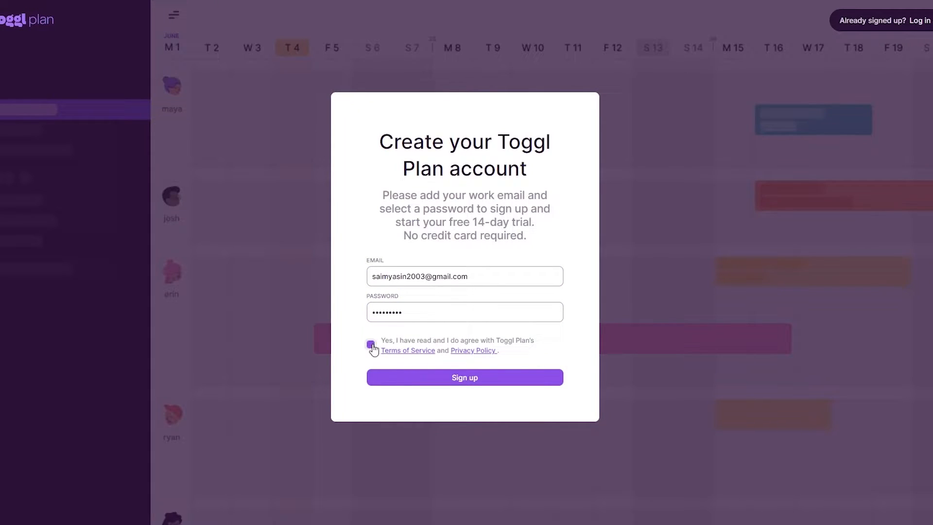
click(370, 344)
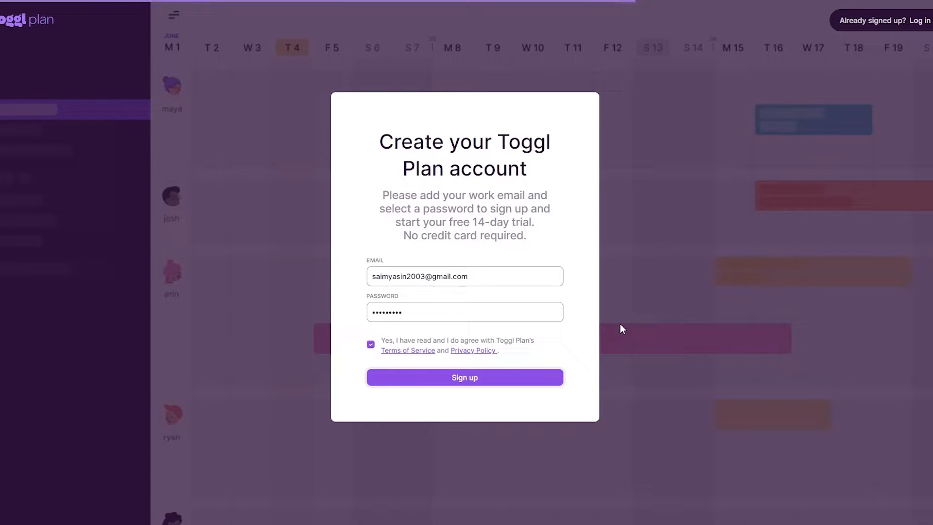
Step: Create the account, name the workspace Engineering from the suggestions, enable Dark mode and continue
click(464, 377)
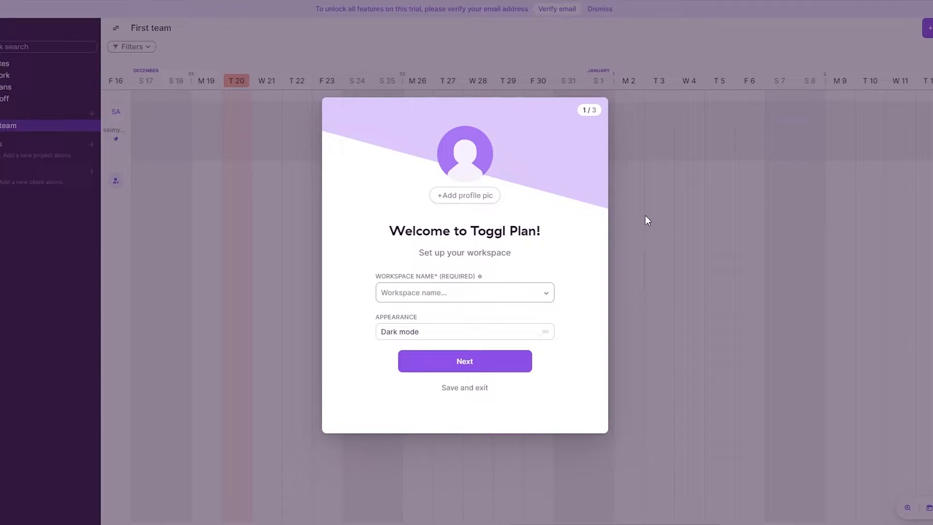
mouse_move(563, 221)
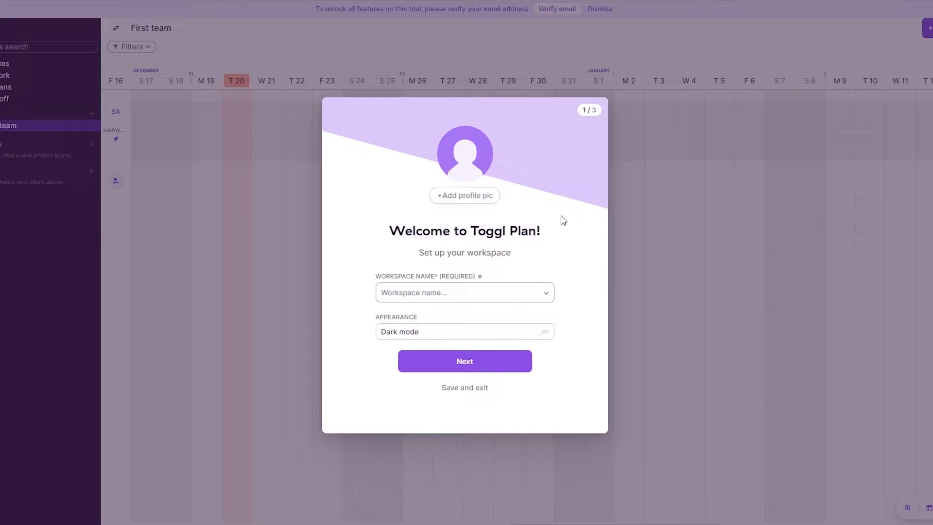
click(465, 293)
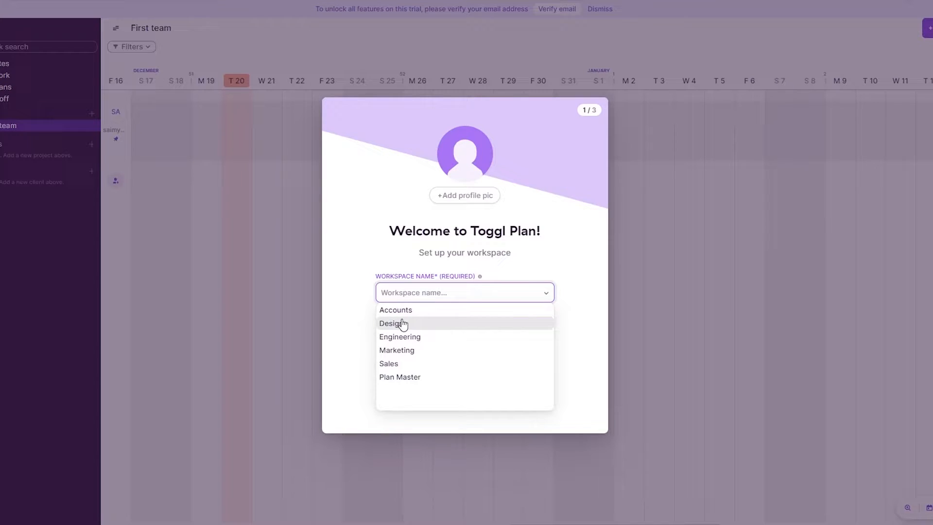
mouse_move(426, 350)
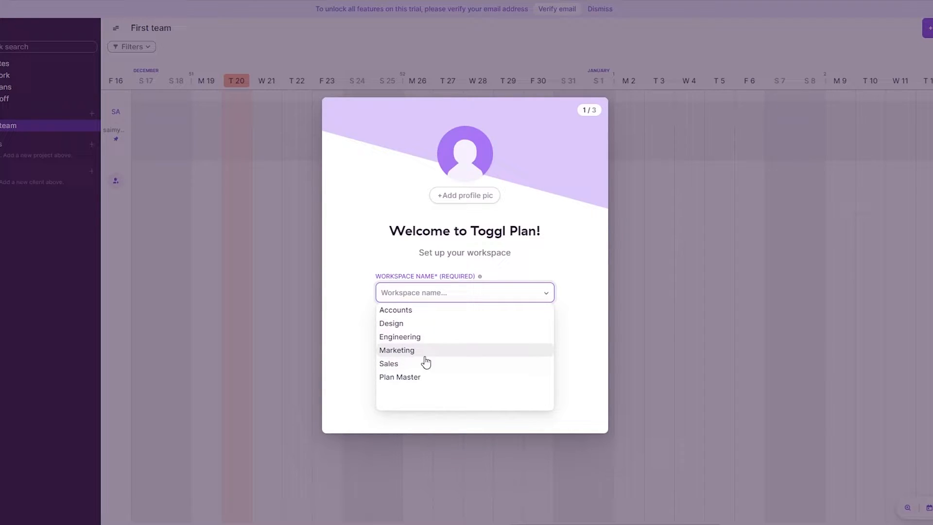
mouse_move(487, 281)
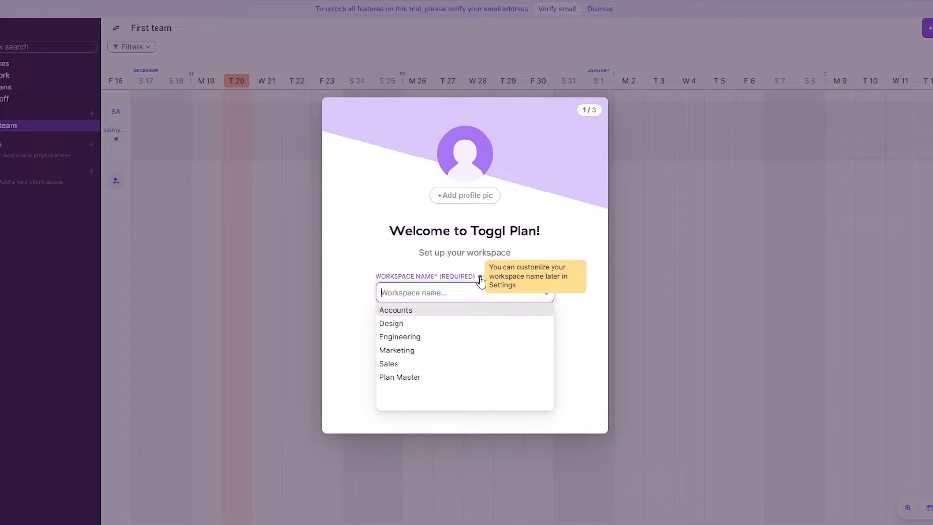
mouse_move(438, 322)
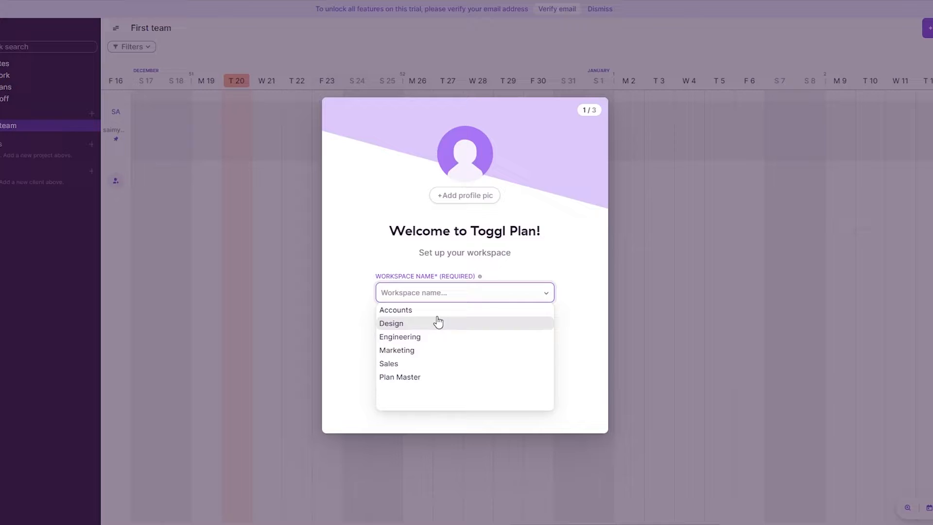
click(400, 337)
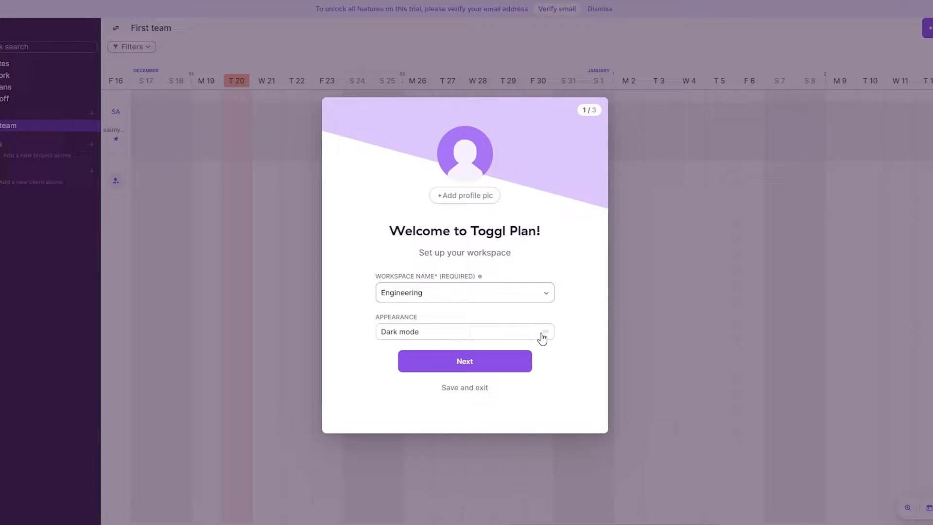
click(543, 332)
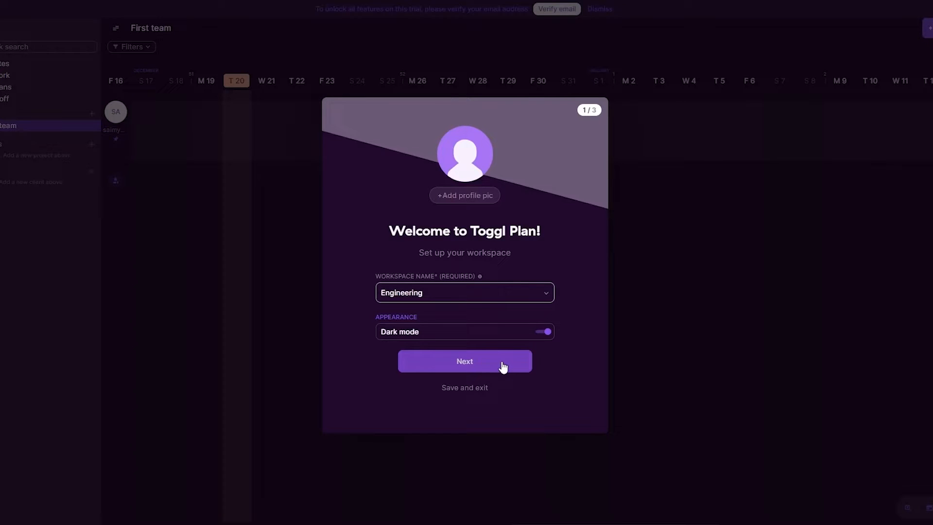
click(464, 360)
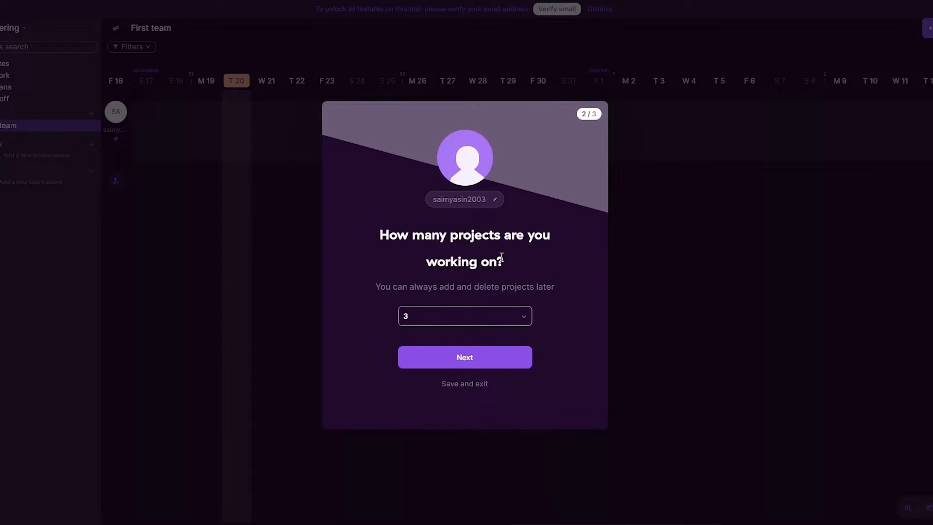
Step: Choose 1 project and more than 5 team members, then finish and dismiss the setup dialog
click(465, 316)
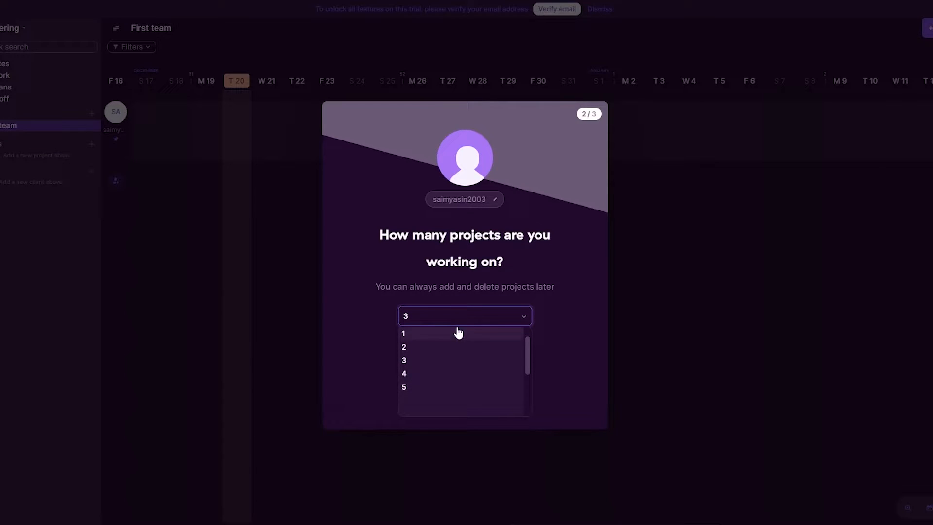
click(403, 334)
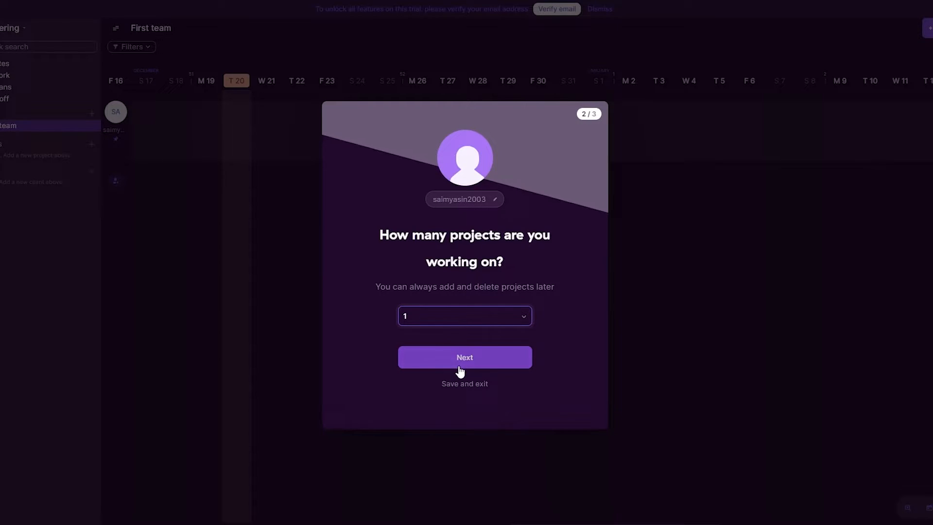
click(465, 357)
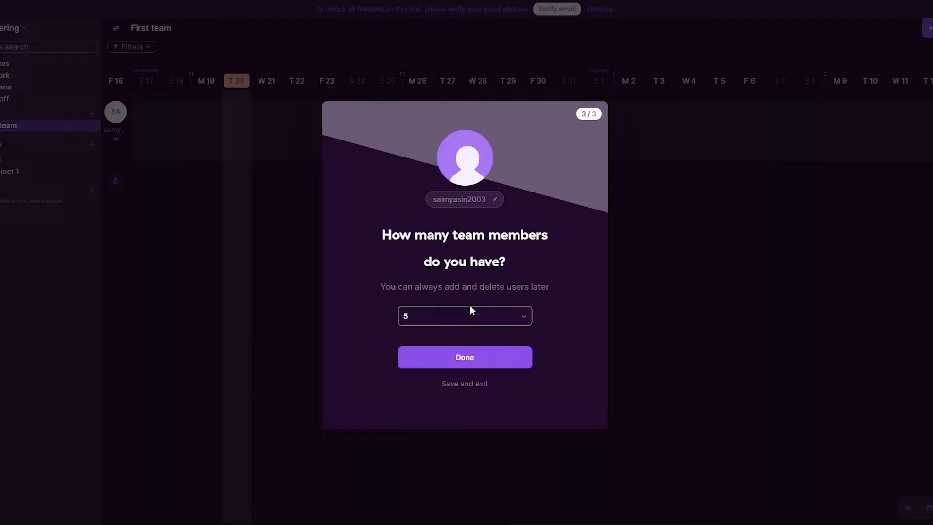
click(465, 316)
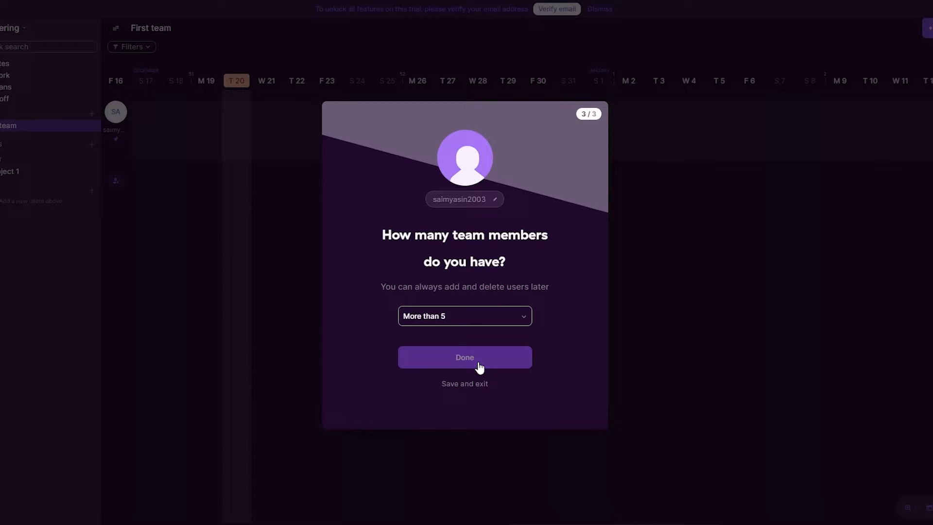
click(465, 357)
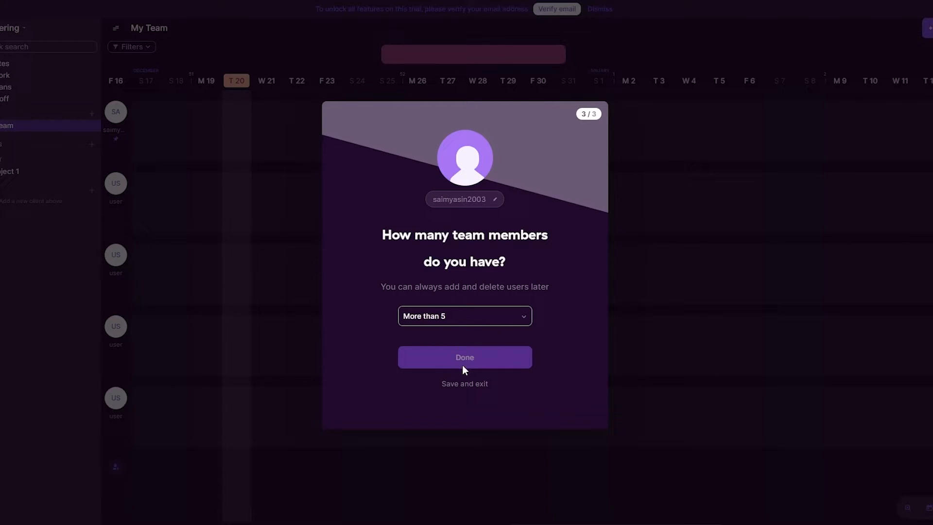
mouse_move(534, 367)
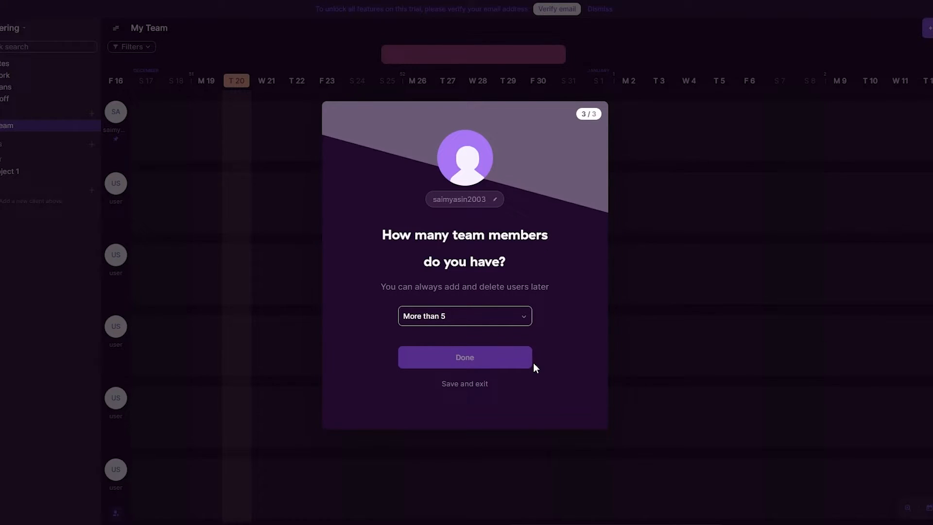
click(465, 357)
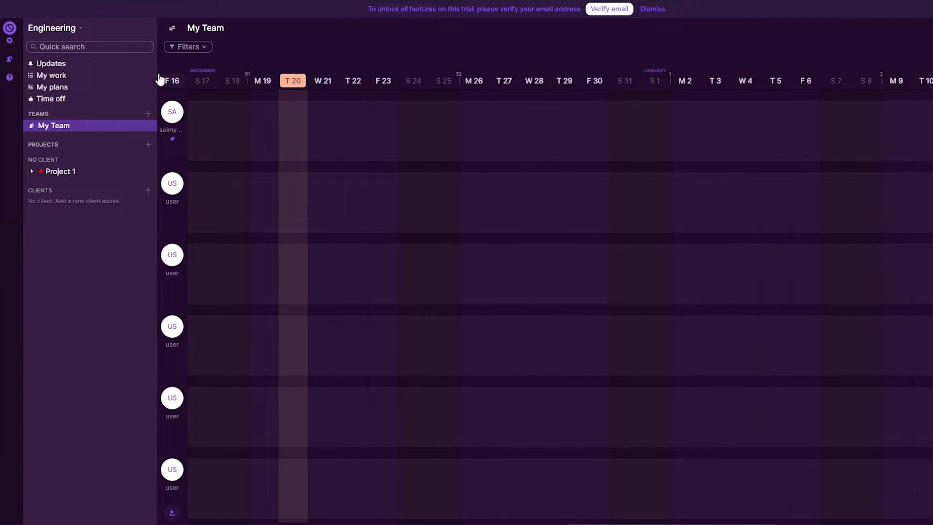
Step: Open My profile General settings from the sidebar gear icon
click(188, 47)
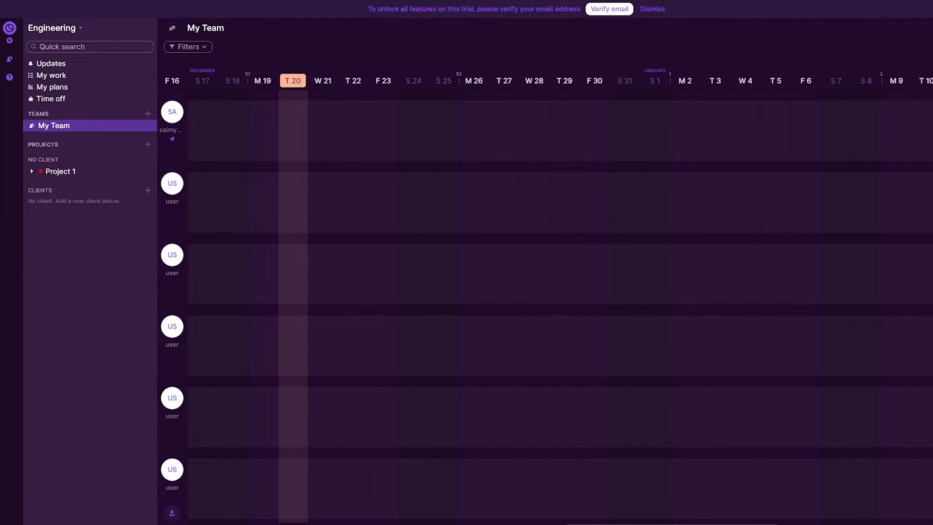
mouse_move(18, 235)
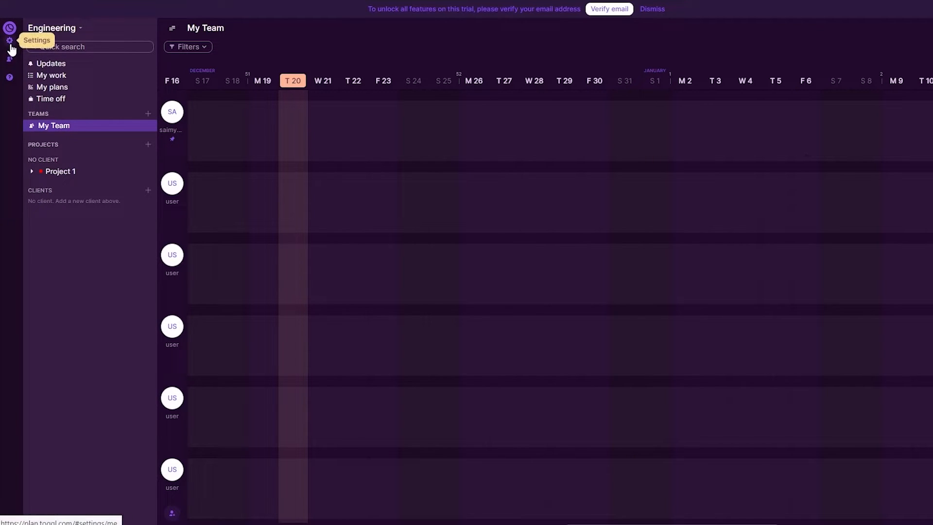
click(9, 40)
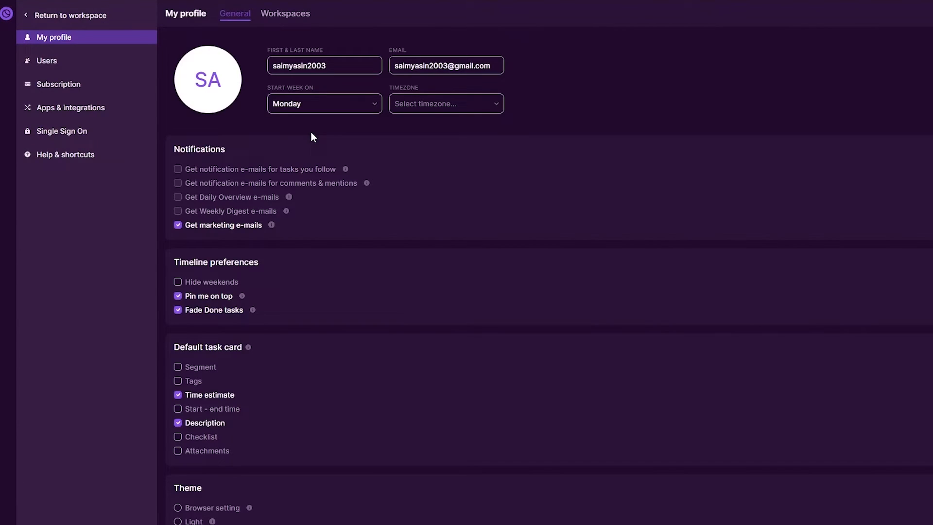
Step: Open User 1 from the Users list and view the e-mail and working hours fields
click(46, 60)
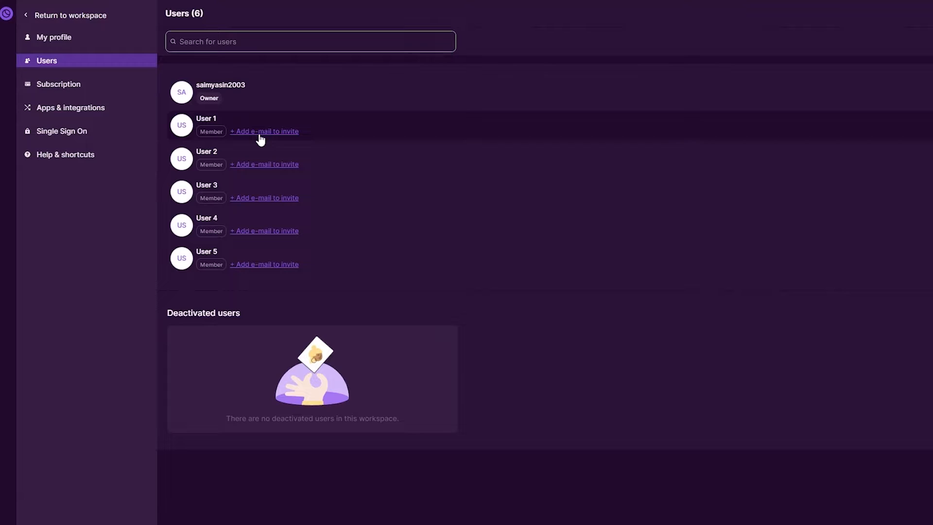
click(206, 118)
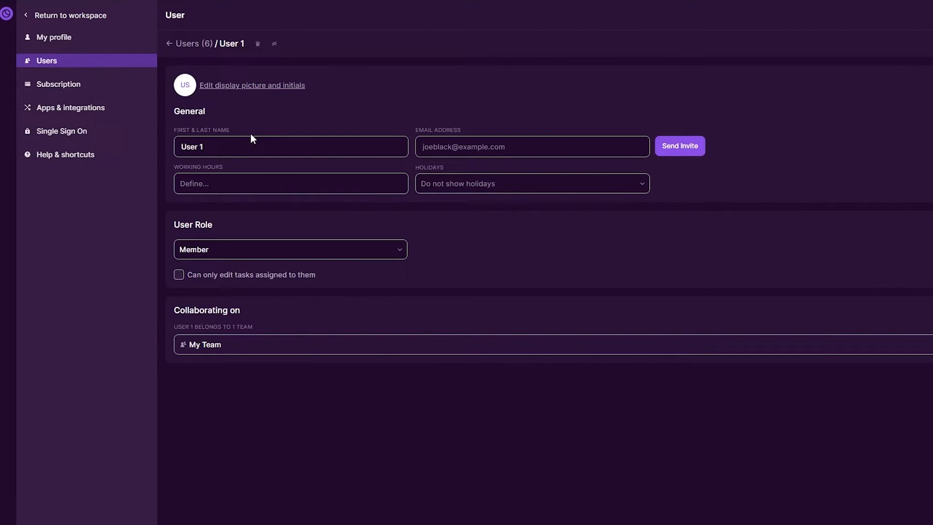
click(532, 146)
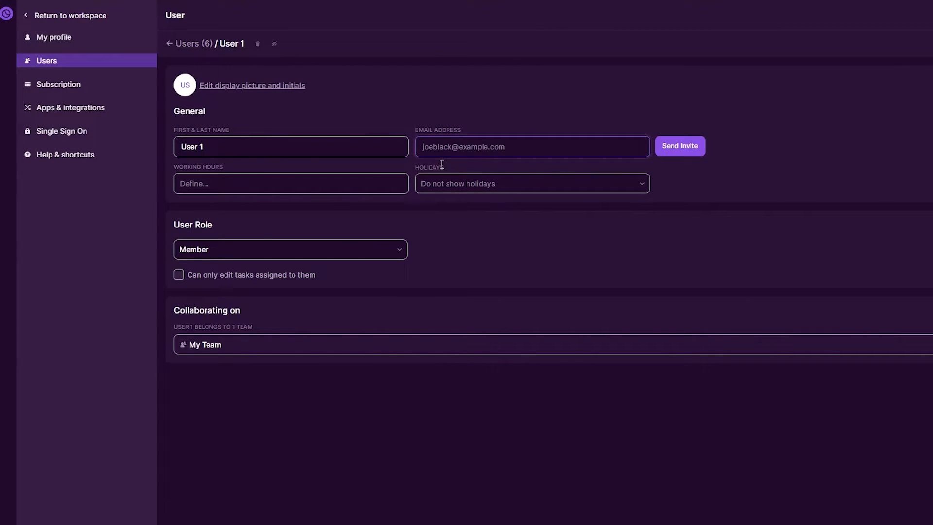
click(289, 183)
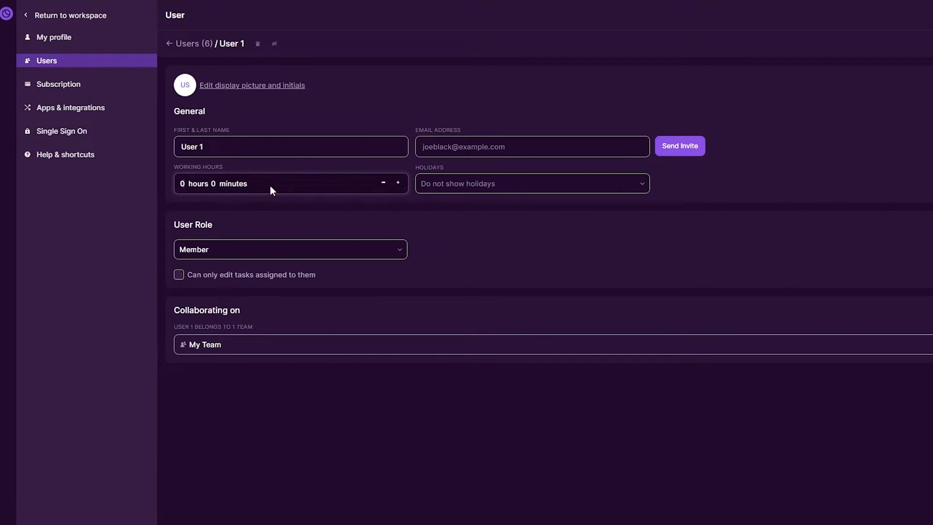
Step: Review User 1's holiday calendars and roles, keep Member, and return to the Users list
click(531, 183)
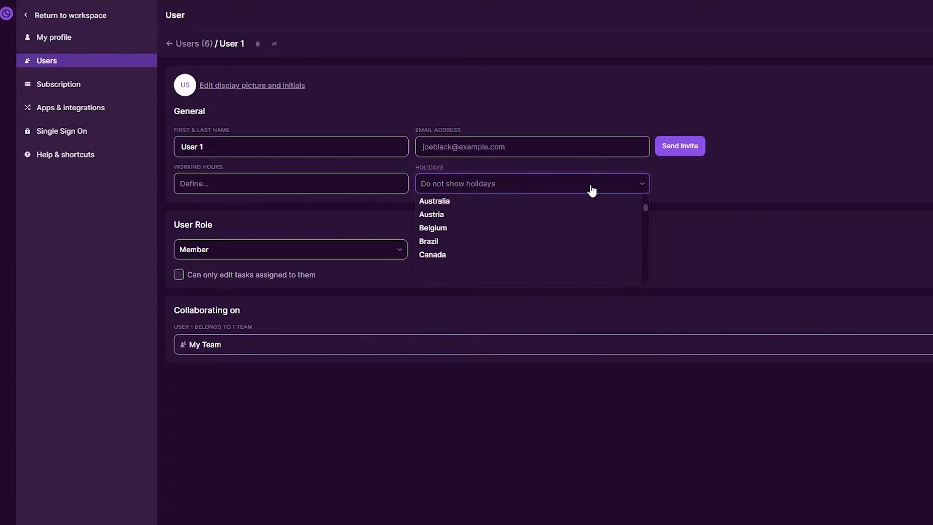
scroll(down, 3)
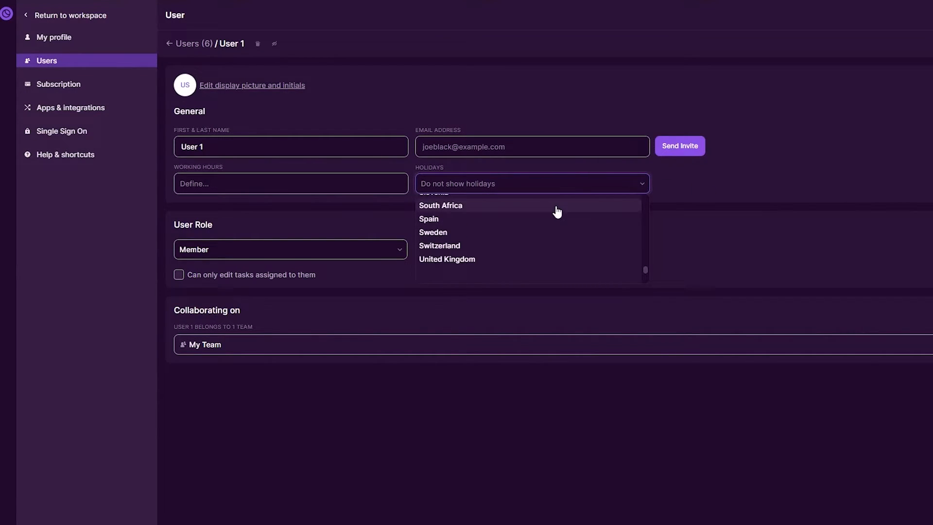
click(290, 249)
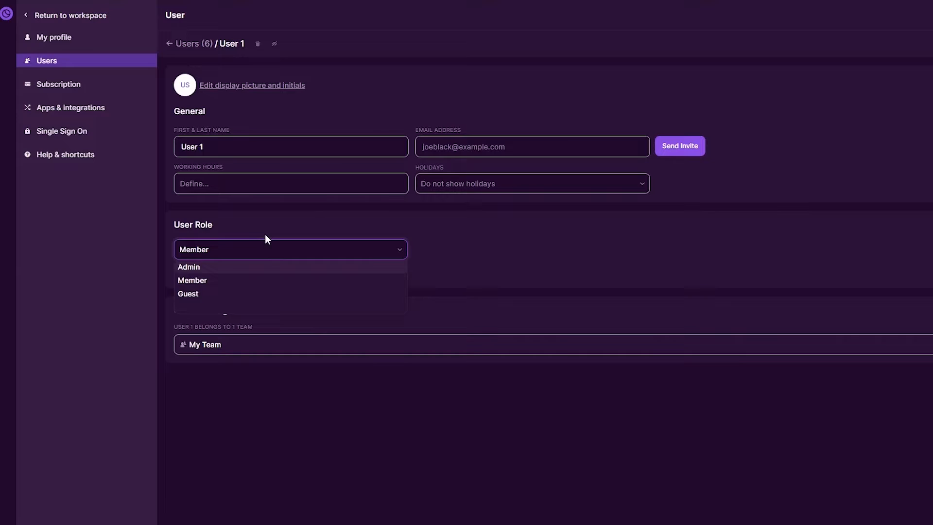
click(193, 280)
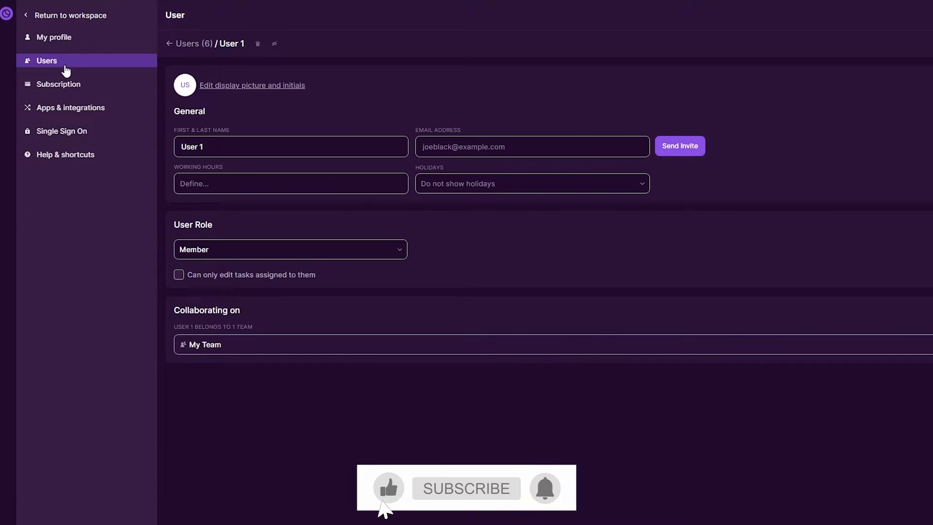
click(170, 44)
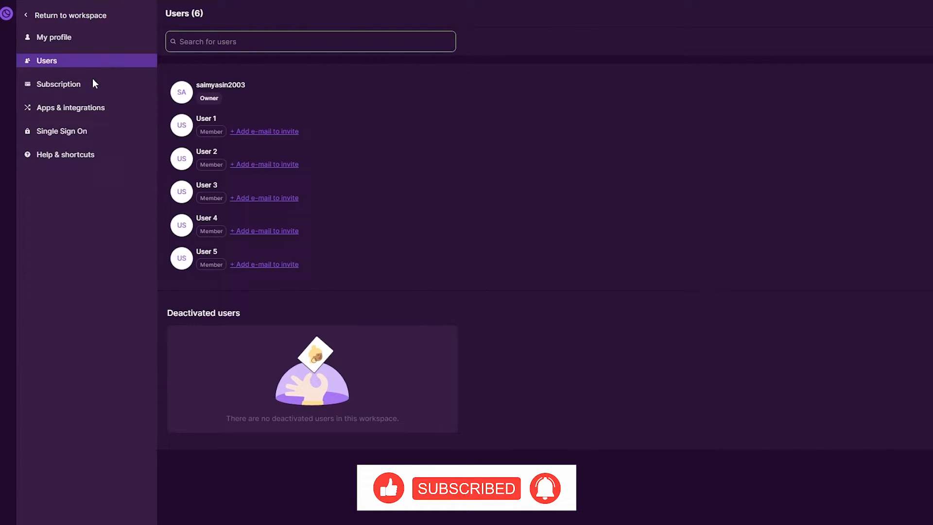
Step: Open Subscription settings and scroll through the Team, Business and Solo plans
click(59, 84)
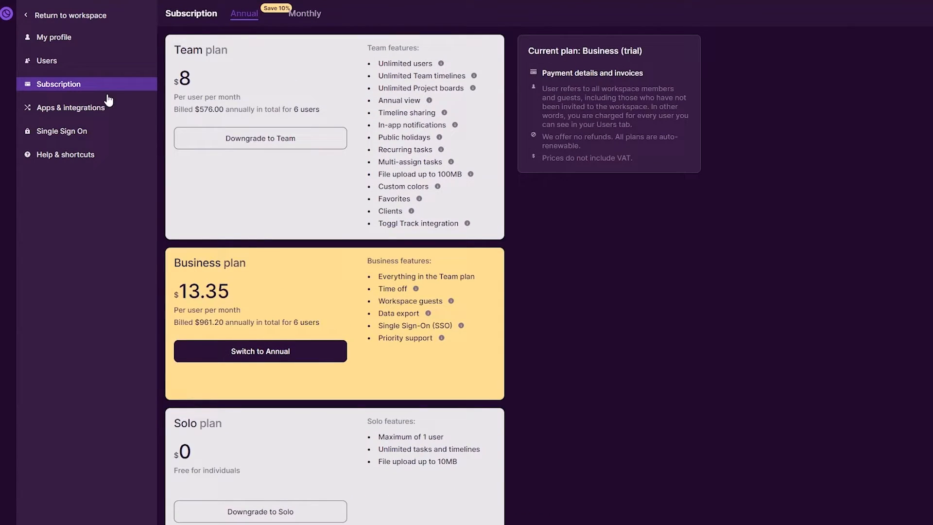
scroll(down, 3)
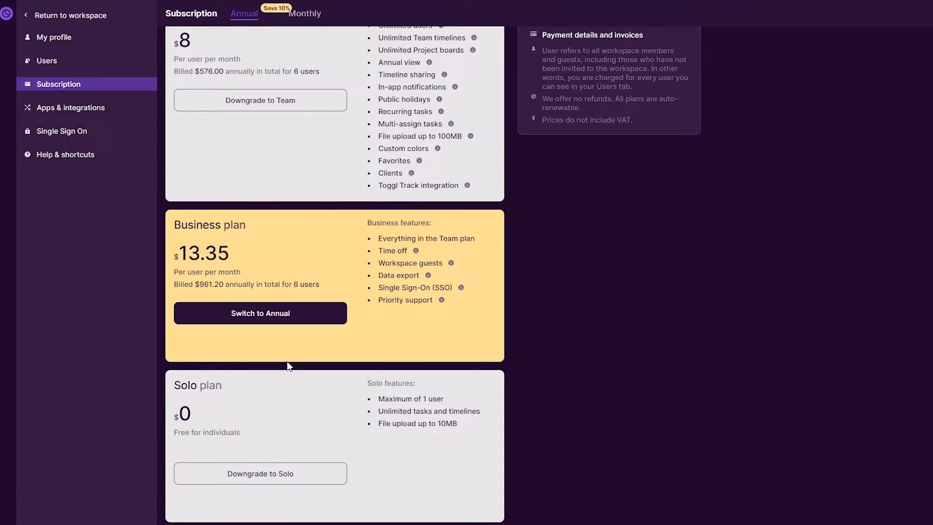
scroll(down, 3)
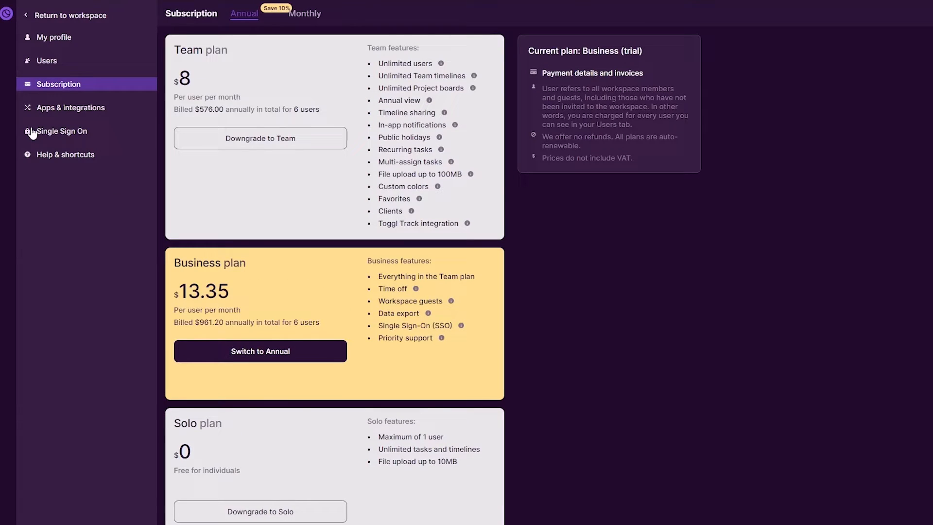
mouse_move(81, 116)
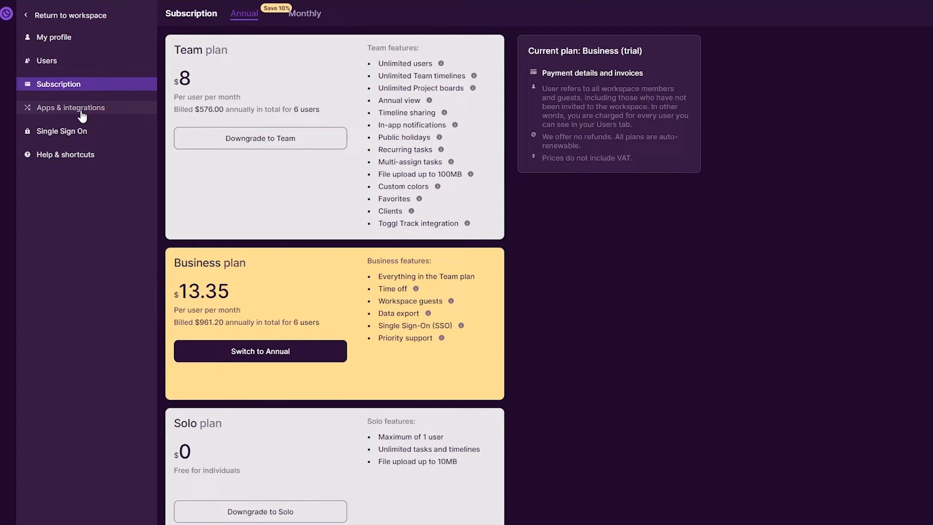
Step: Browse the Browser extension, Slack and Calendar integration pages, then return to the workspace
click(71, 108)
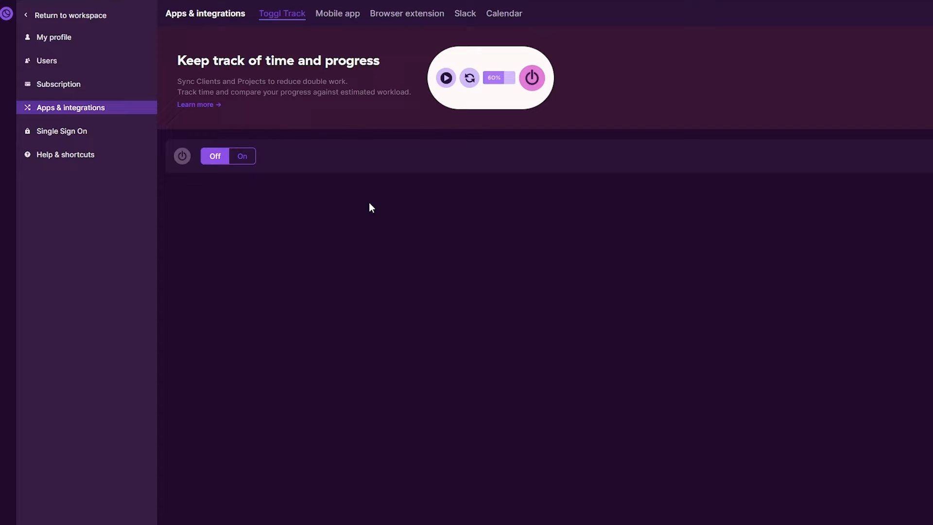
mouse_move(217, 129)
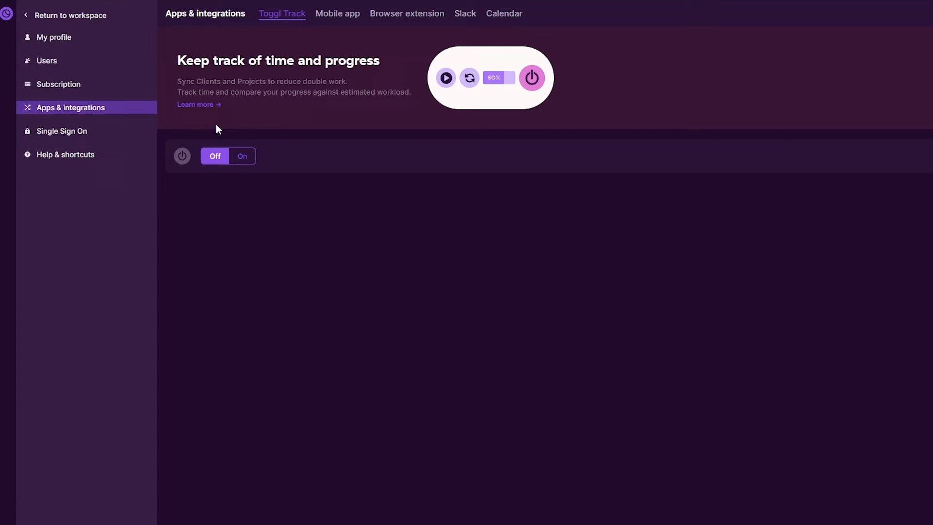
mouse_move(270, 3)
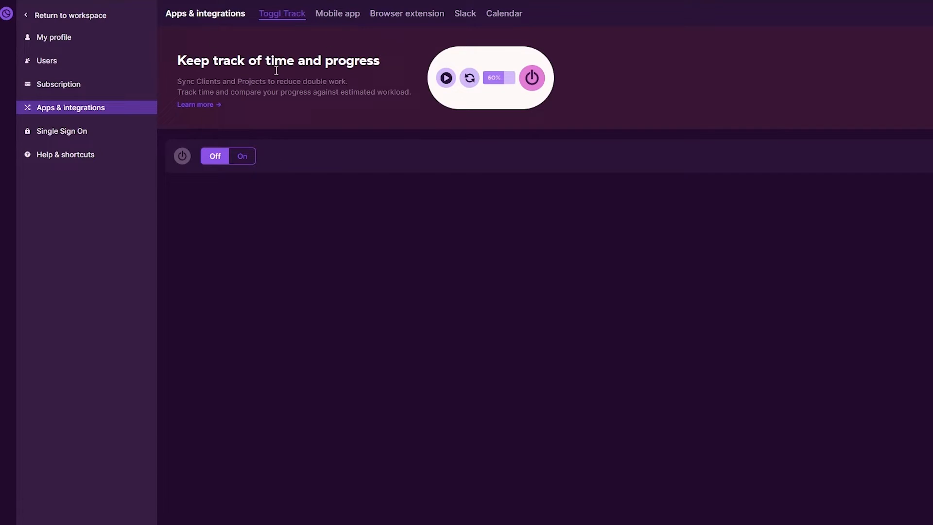
mouse_move(338, 13)
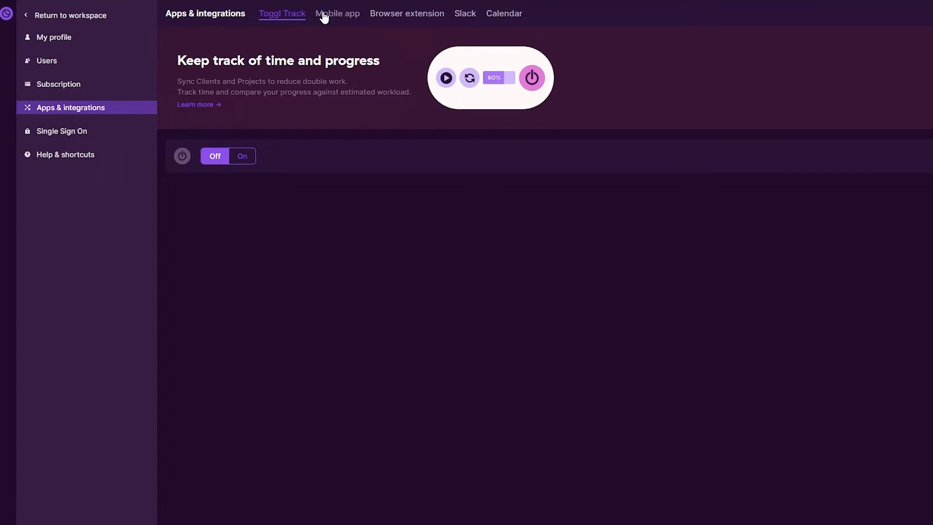
click(407, 12)
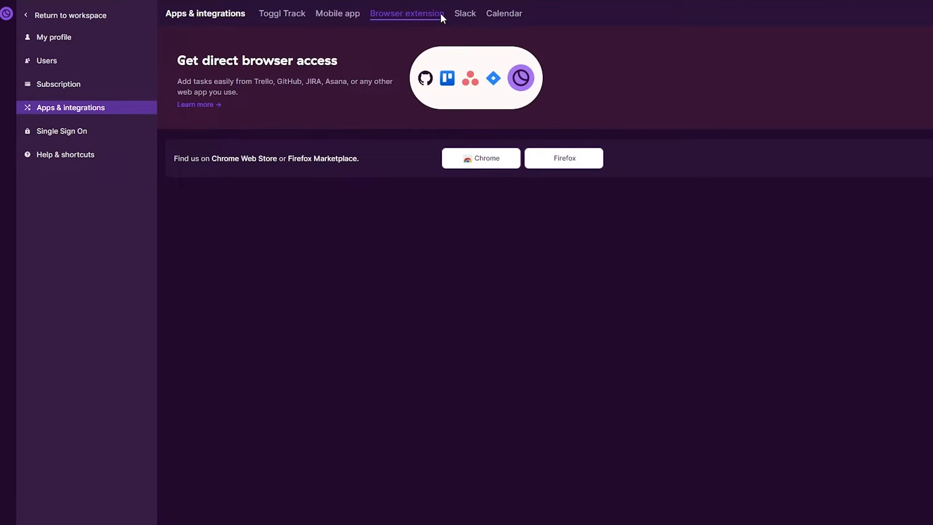
click(465, 13)
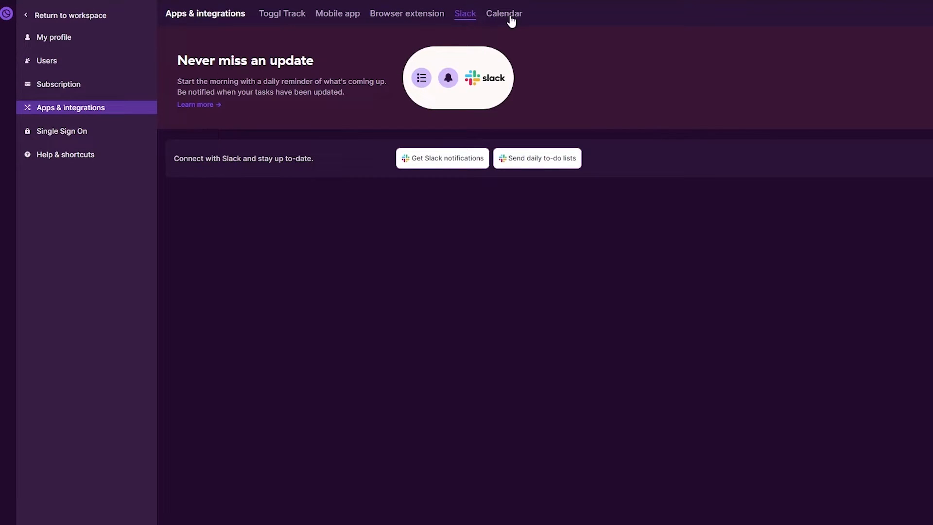
click(504, 13)
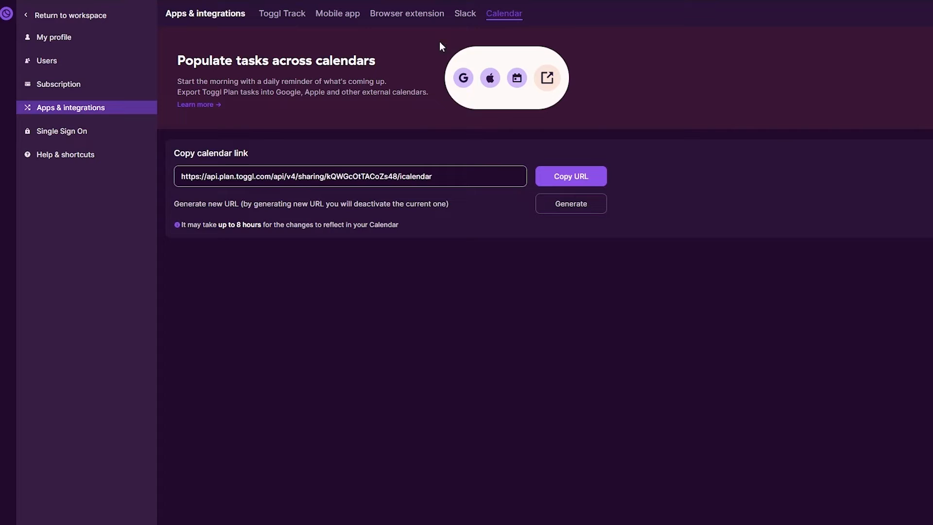
mouse_move(476, 84)
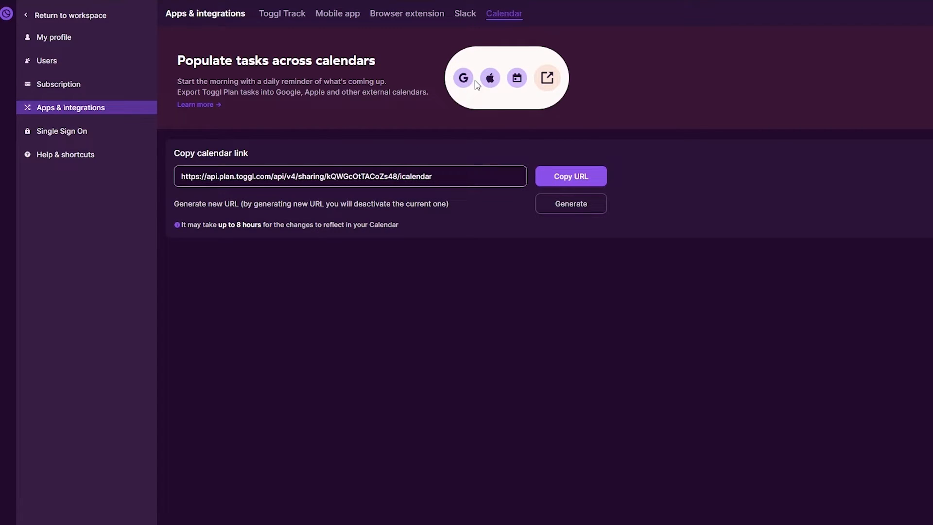
mouse_move(513, 88)
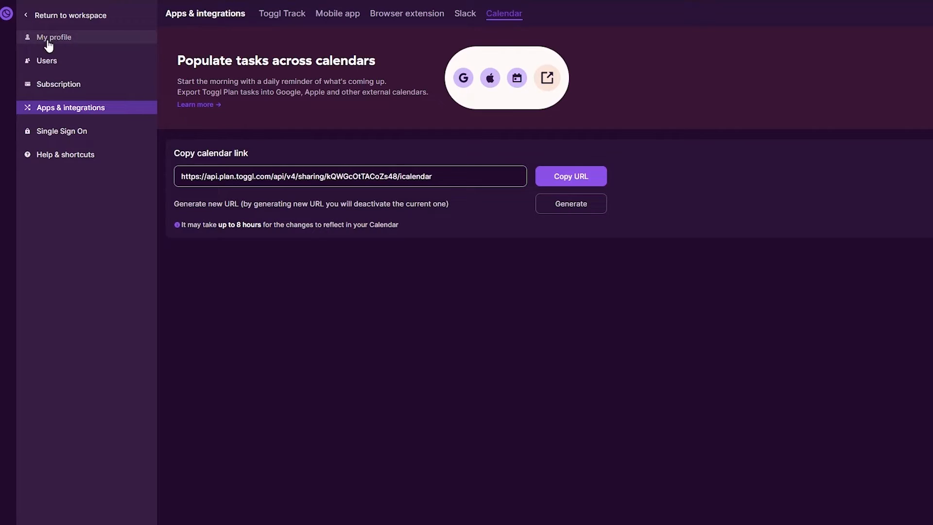
click(62, 132)
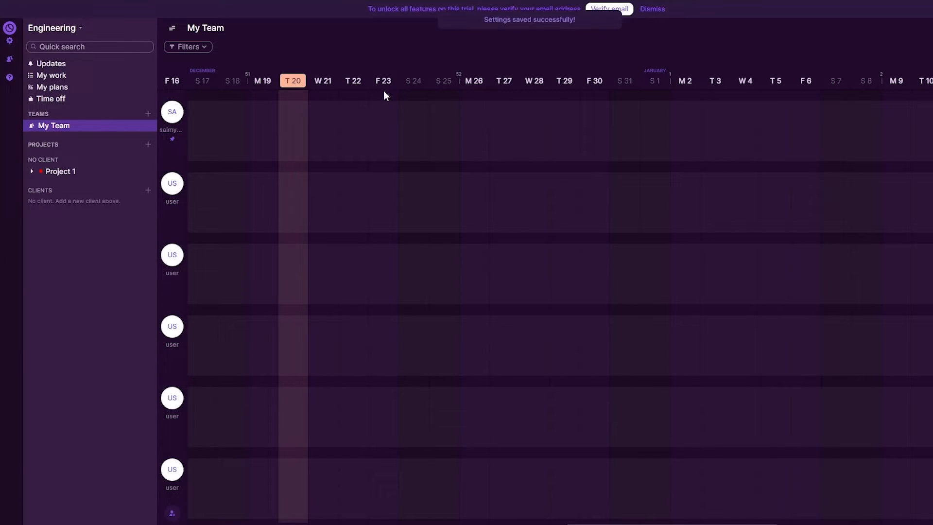
mouse_move(188, 47)
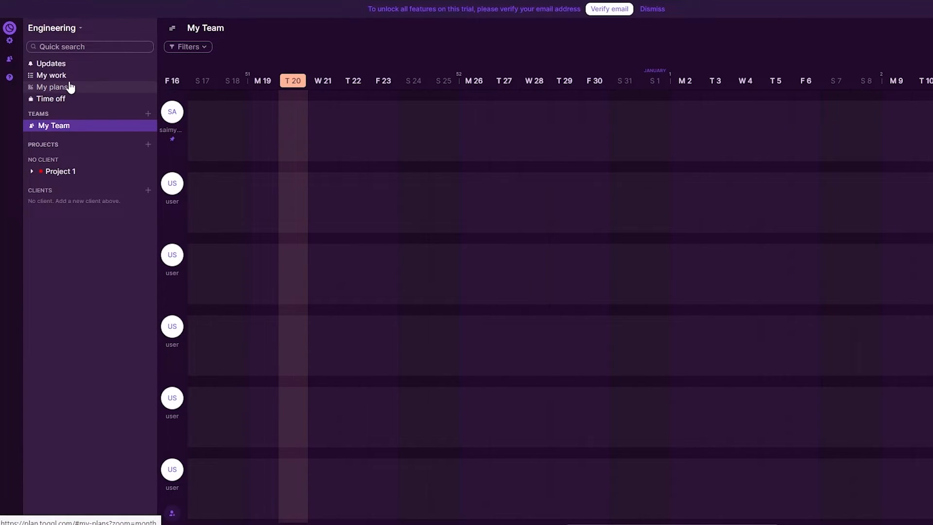
Step: Open My plans > My work for the month and collapse the sidebar to widen the timeline
click(52, 87)
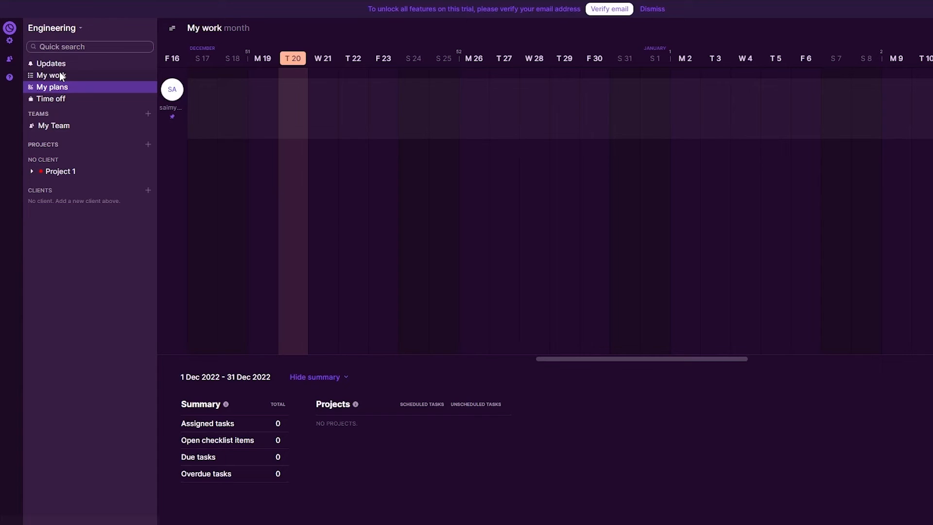
click(51, 75)
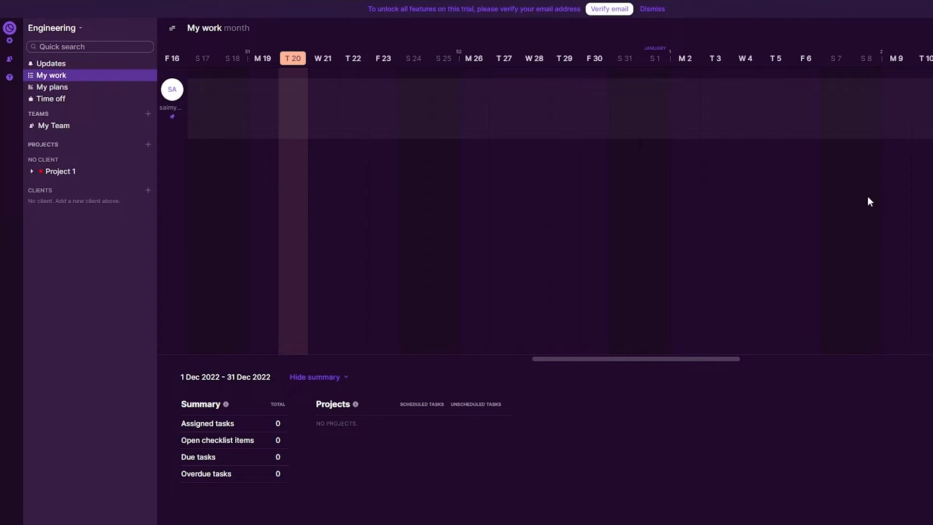
click(173, 28)
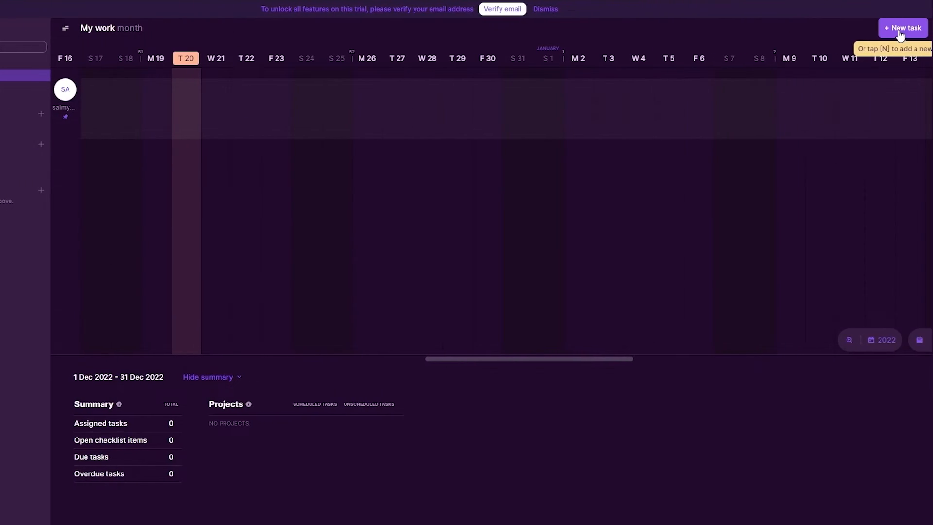
Step: Create a new task named CODING with a date range of December 20 to 24
click(903, 28)
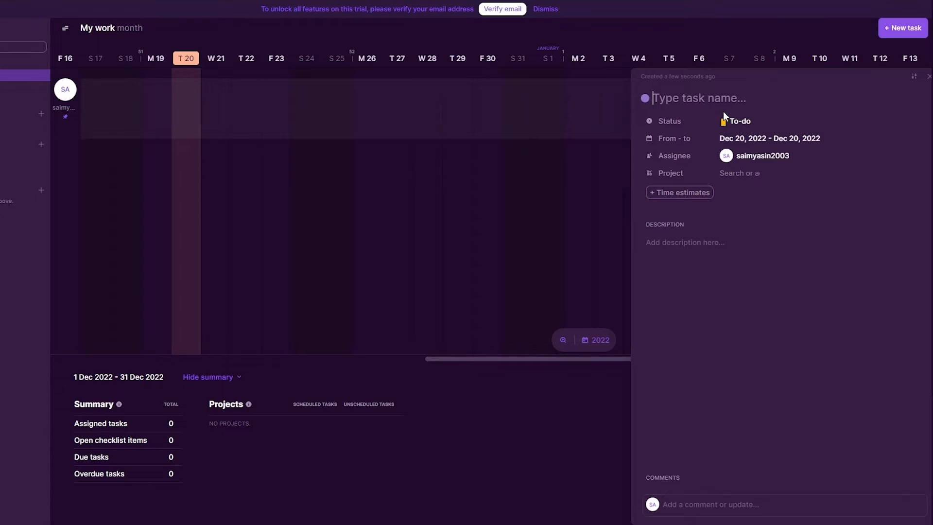
text(CODING)
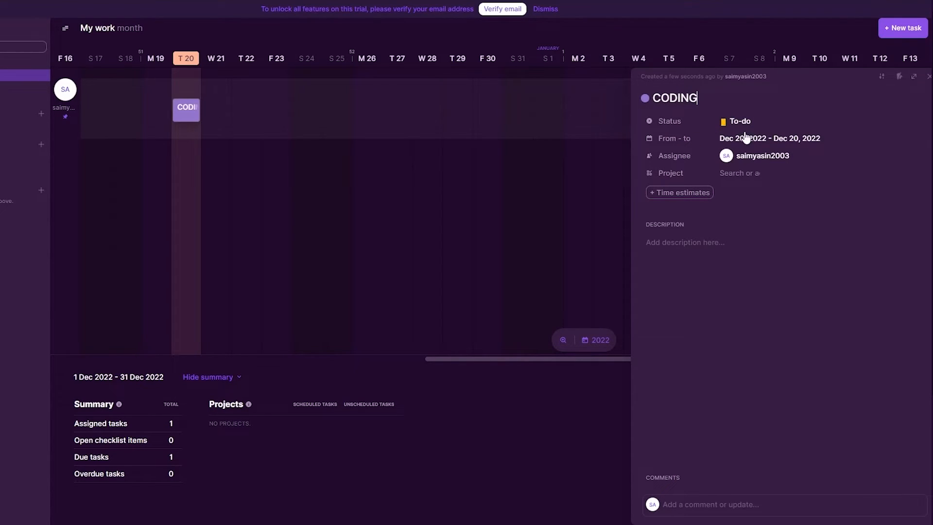
click(770, 138)
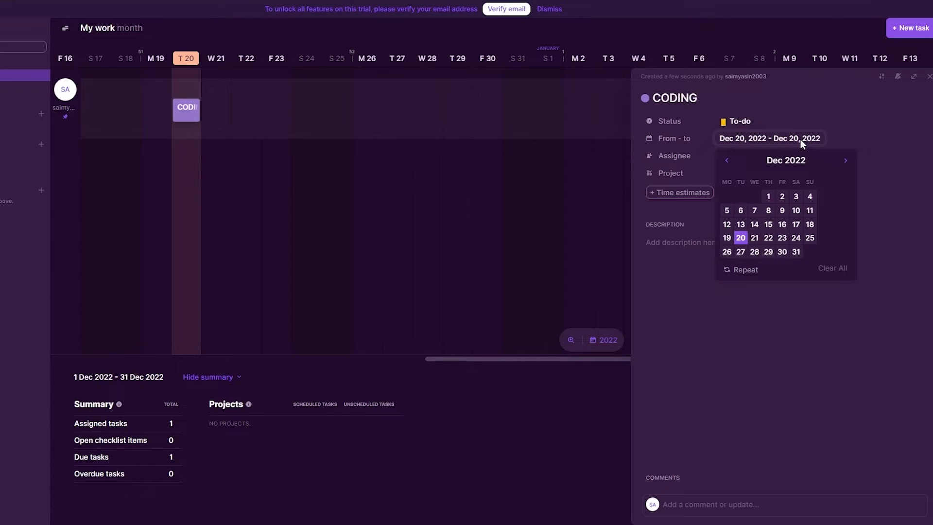
click(796, 238)
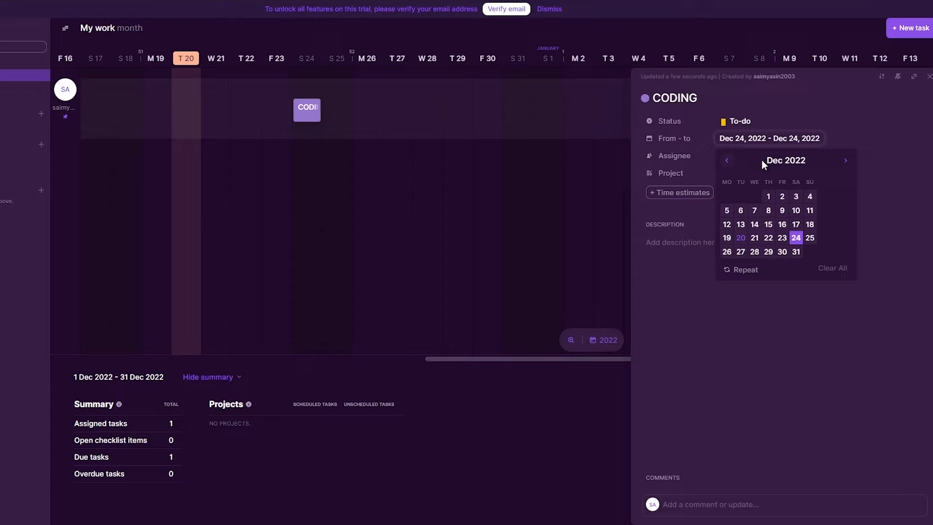
click(741, 237)
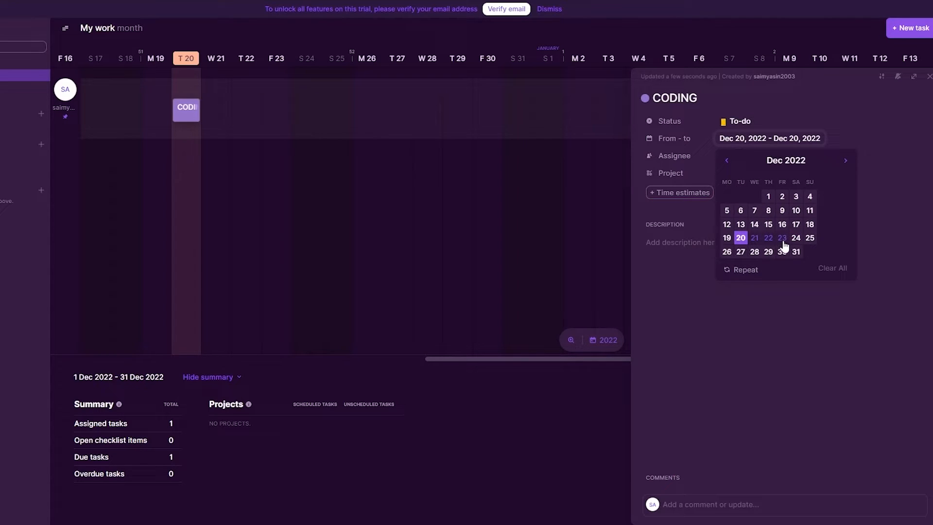
click(796, 237)
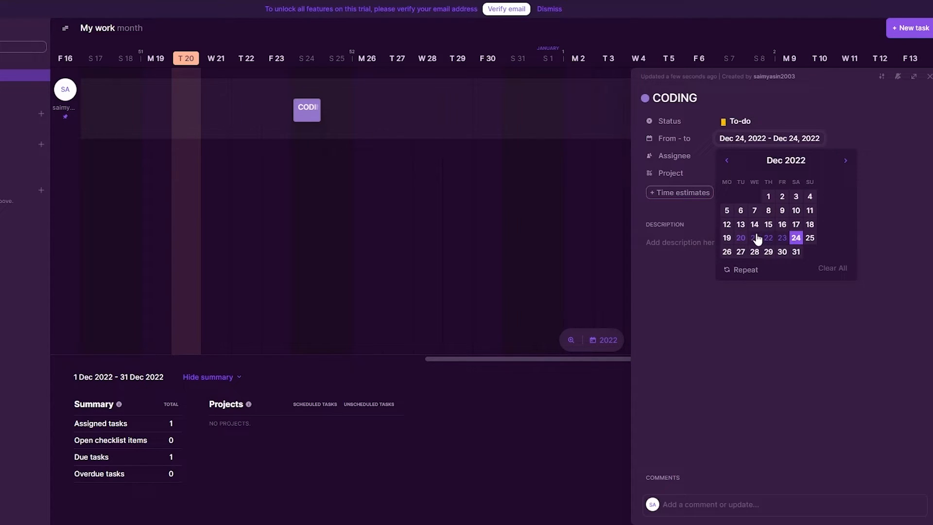
click(740, 238)
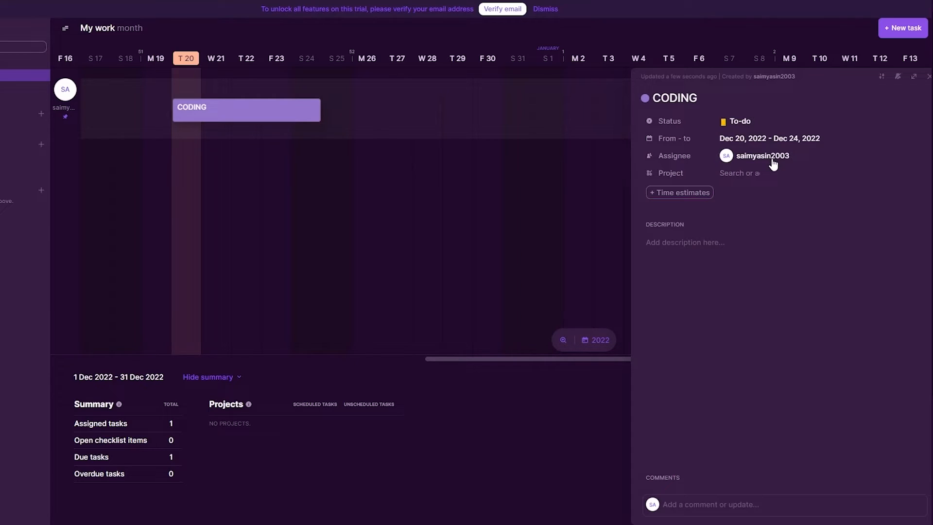
mouse_move(845, 160)
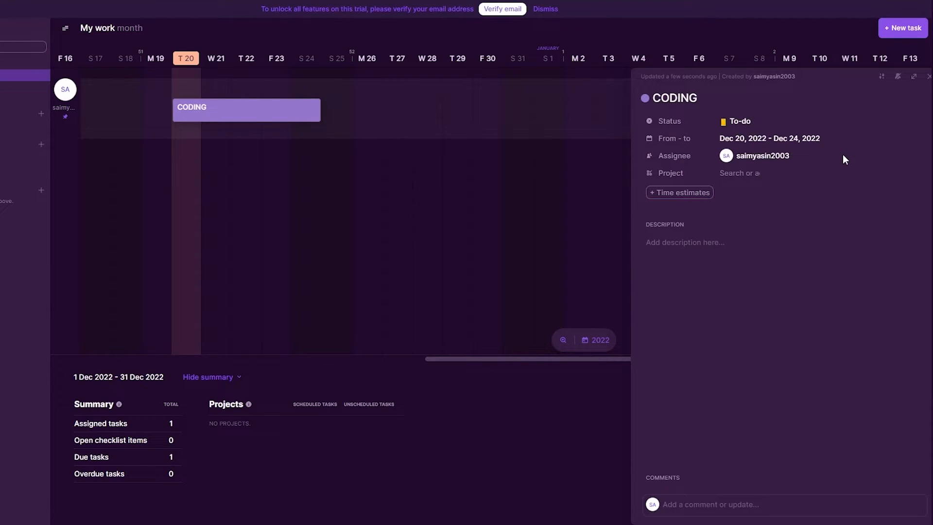
Step: Assign User 2 and User 4, remove yourself, and place the task in Project 1
click(762, 155)
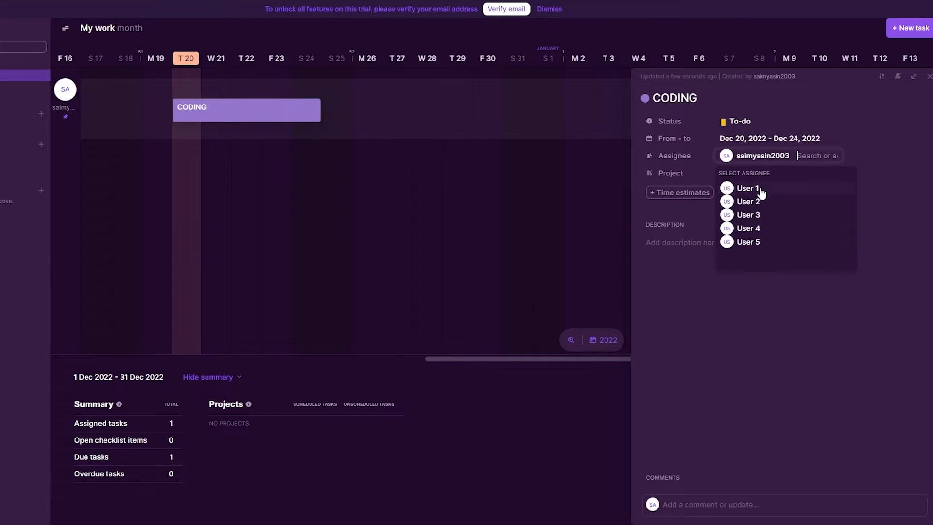
click(747, 201)
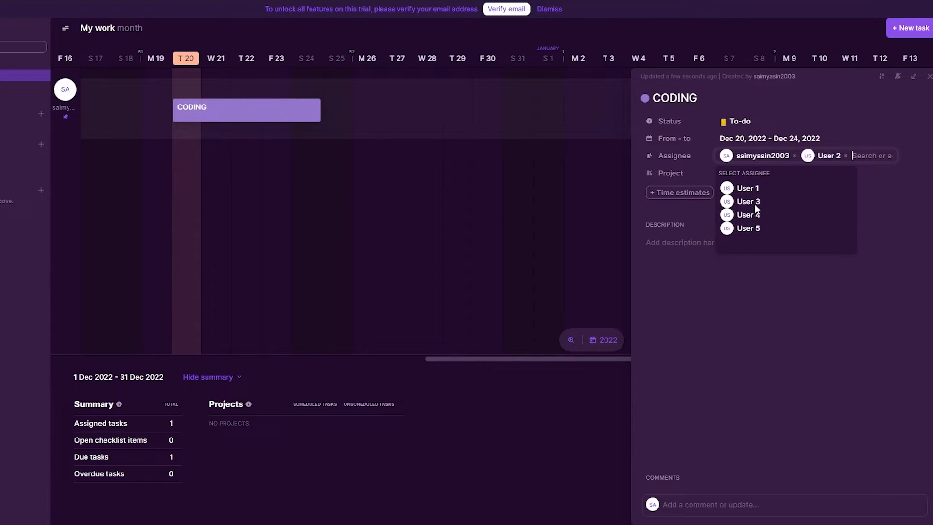
click(747, 215)
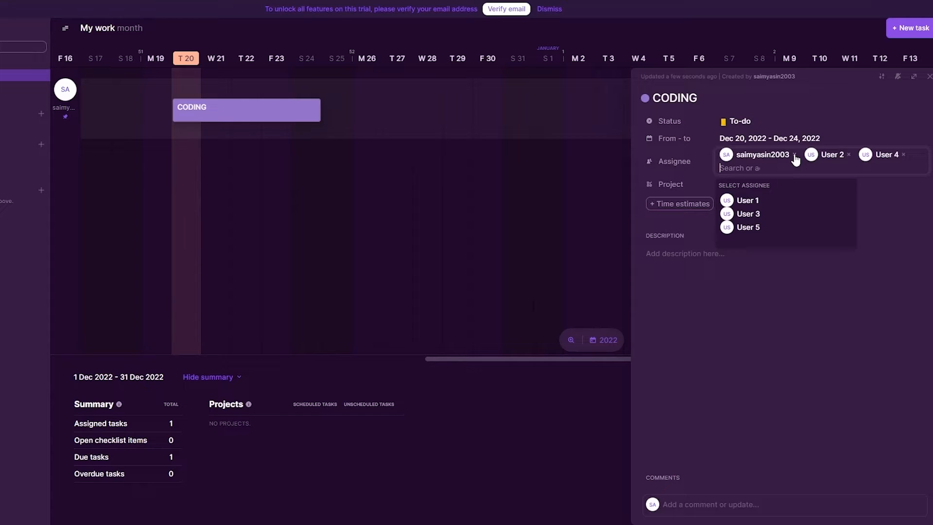
click(796, 158)
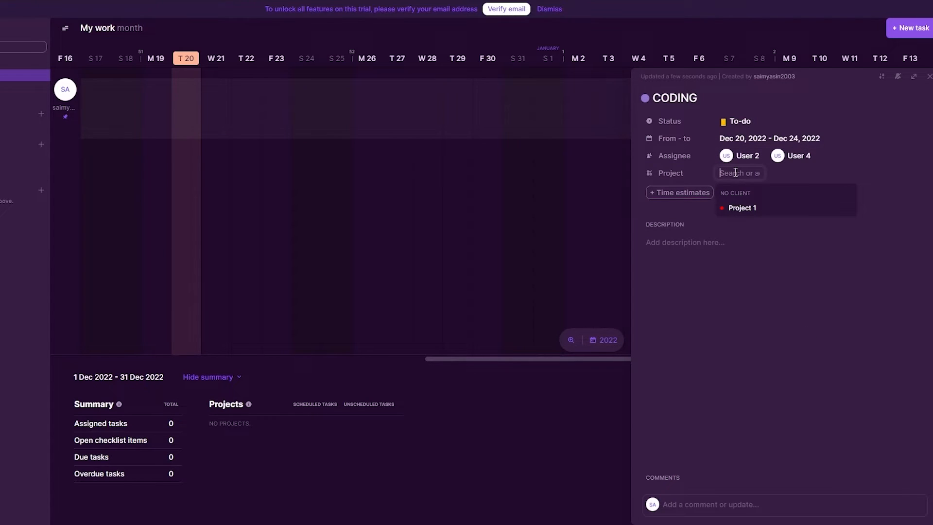
click(742, 208)
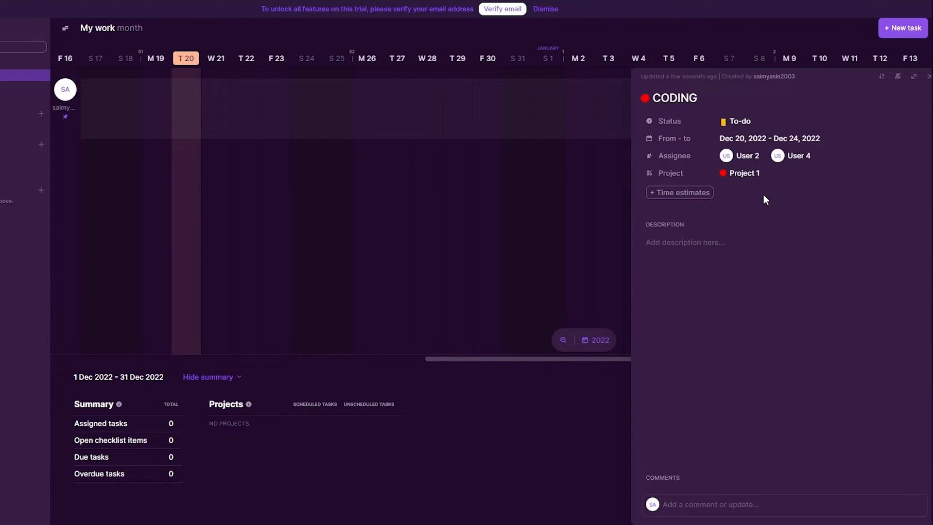
Step: Add the description 'THIS PROJECT ASKS YOU TO DO SOE CODING REGARDNG BLAH LAHOAD'
click(679, 193)
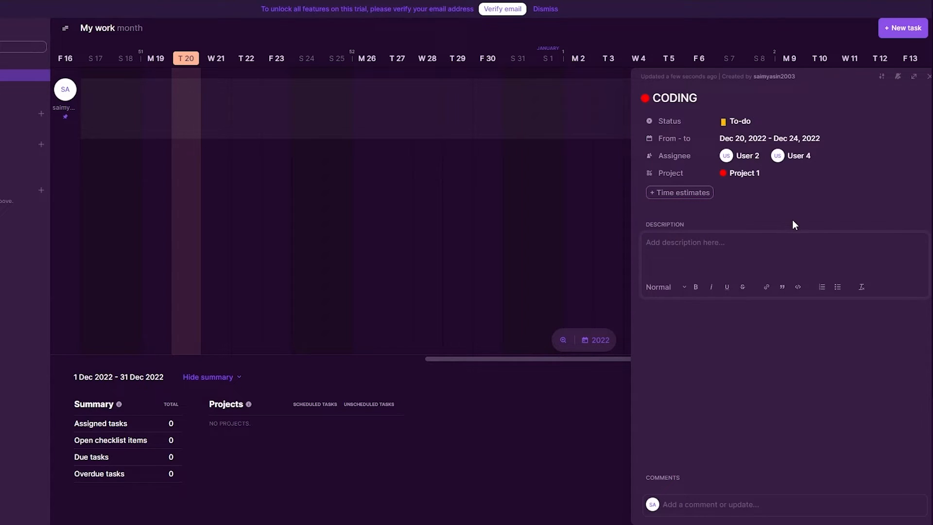
text(THIS PROJECT)
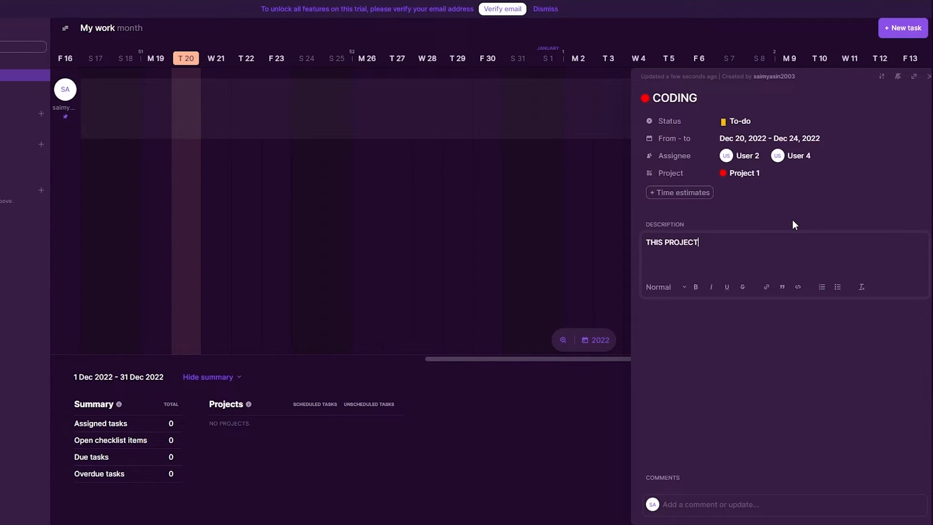
text(ASKS)
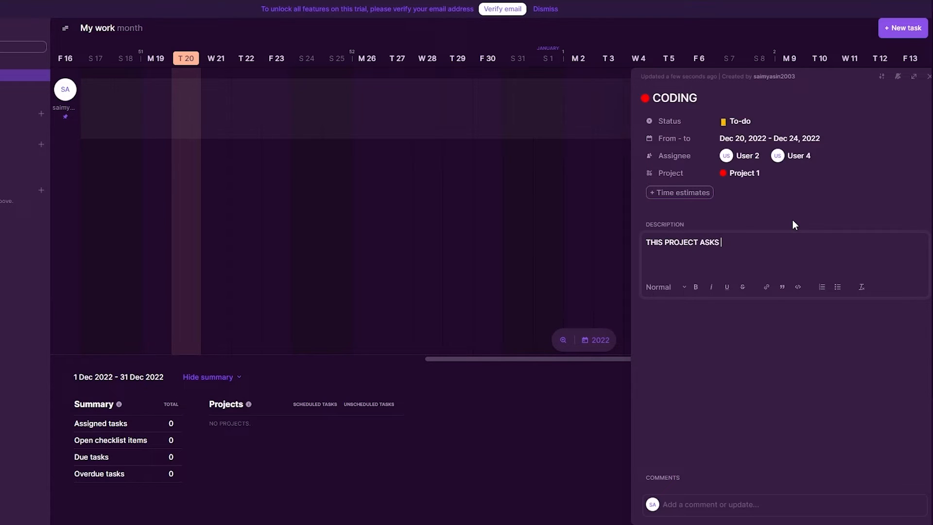
text(YOU TO DO SOE)
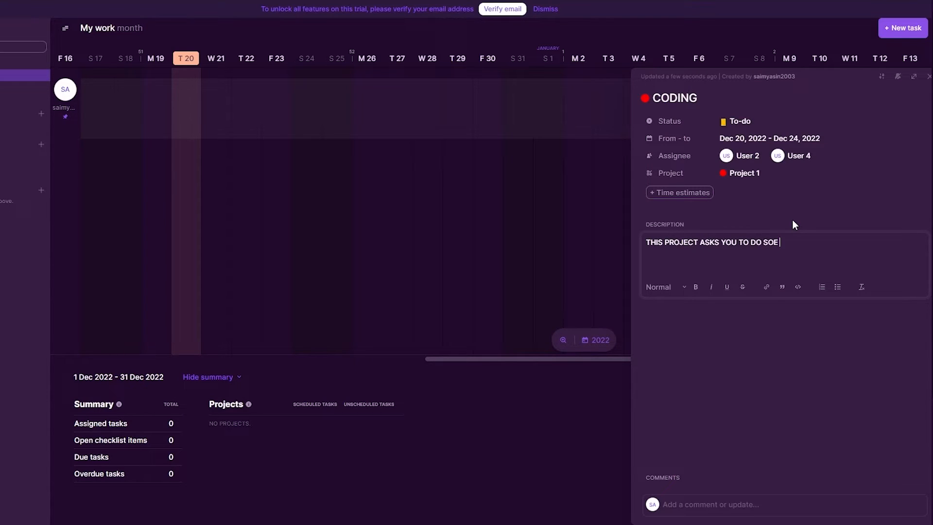
text(CODING REGARDI)
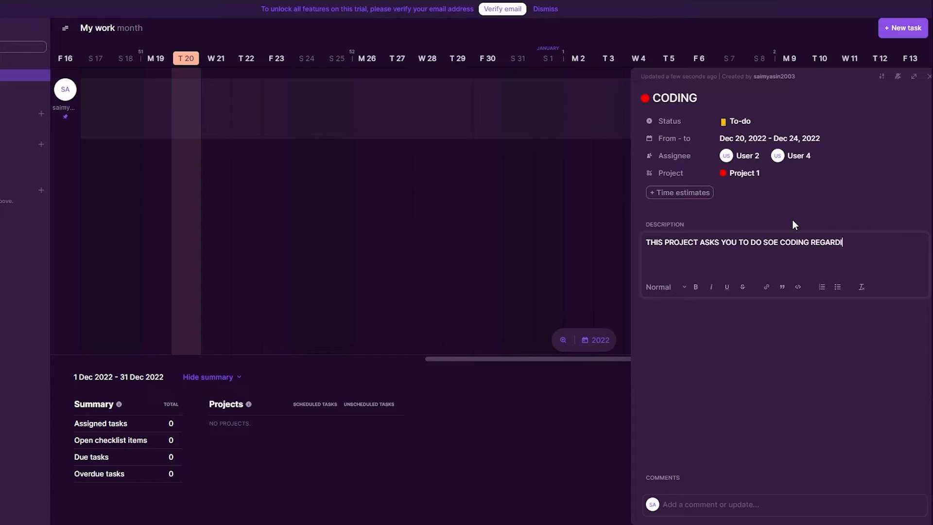
text(NG BLAH LAHOAD)
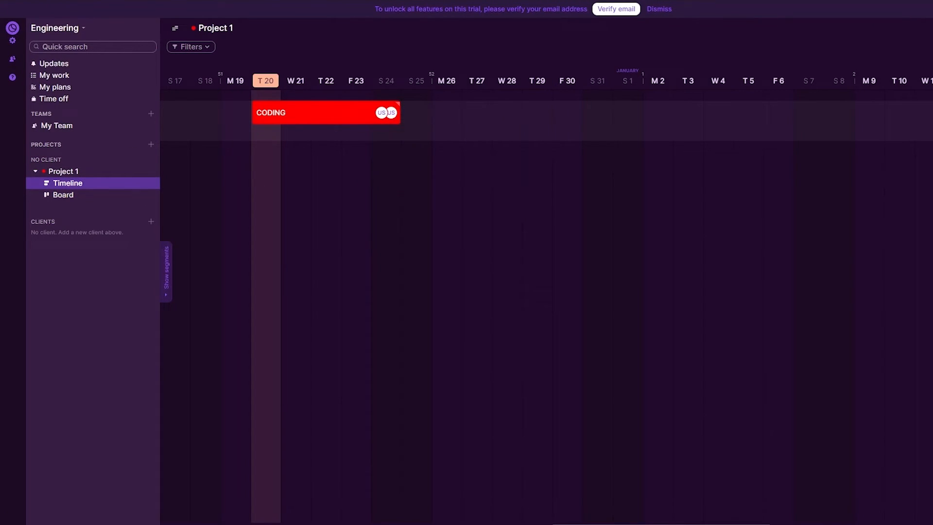
Step: Add a Project 1 task jkhuh, stretch it to end on Jan 4, and show the project as a board
click(271, 113)
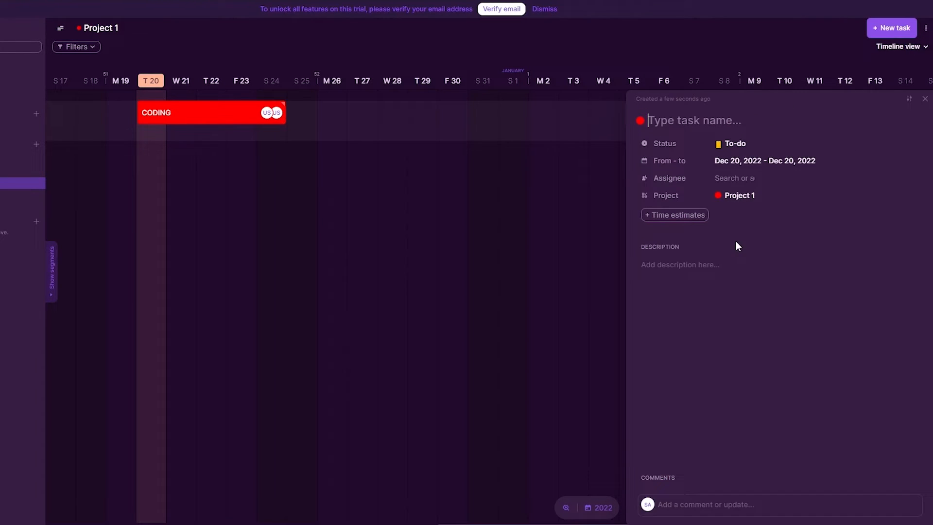
text(jk)
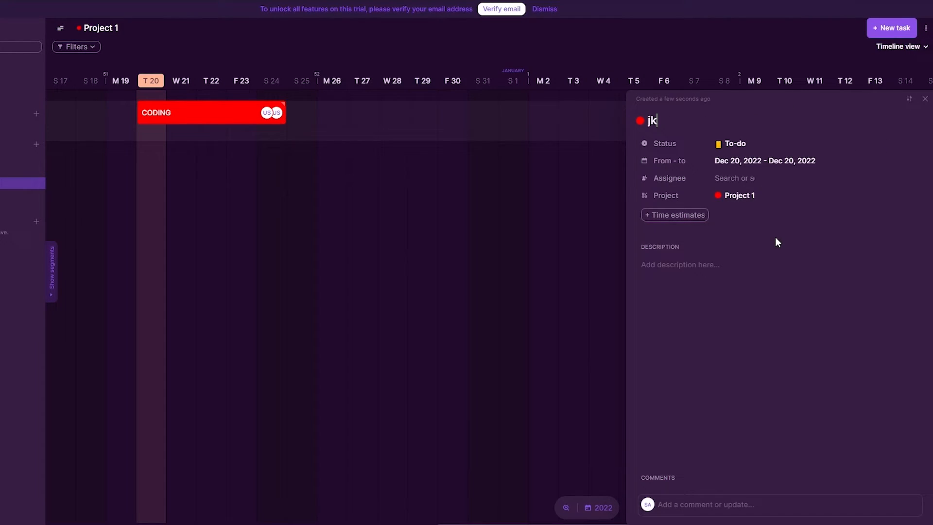
click(735, 178)
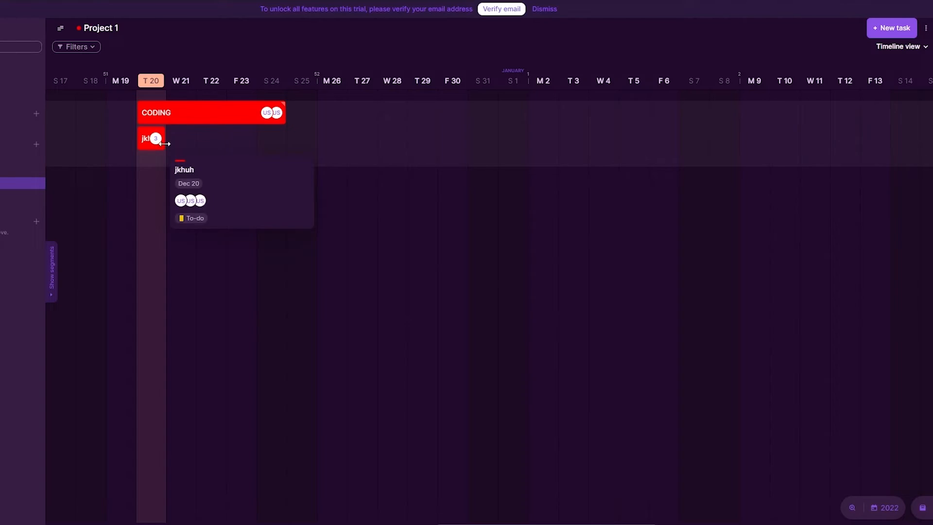
drag(165, 144, 613, 138)
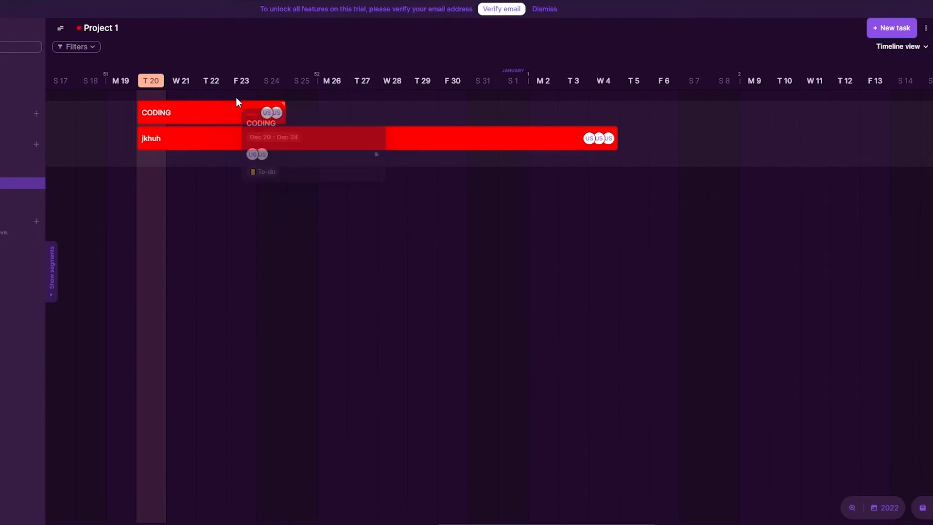
click(59, 27)
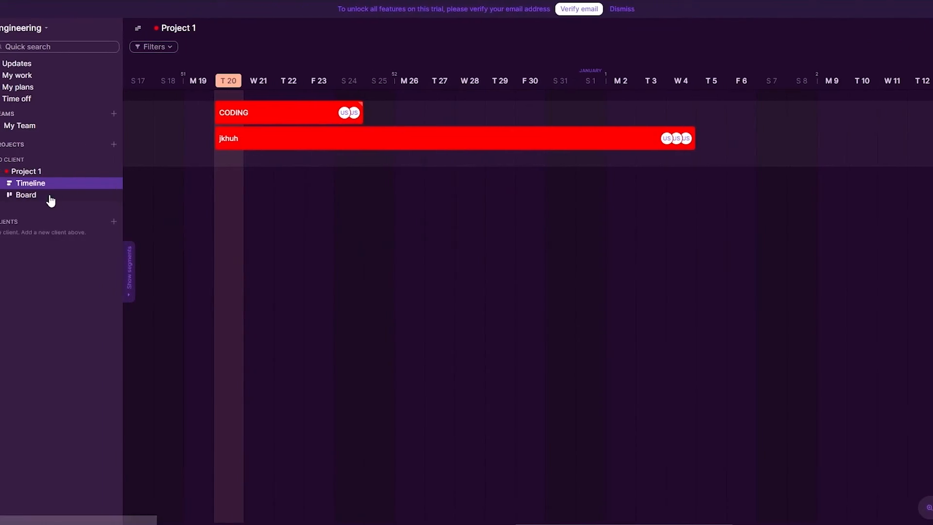
click(25, 194)
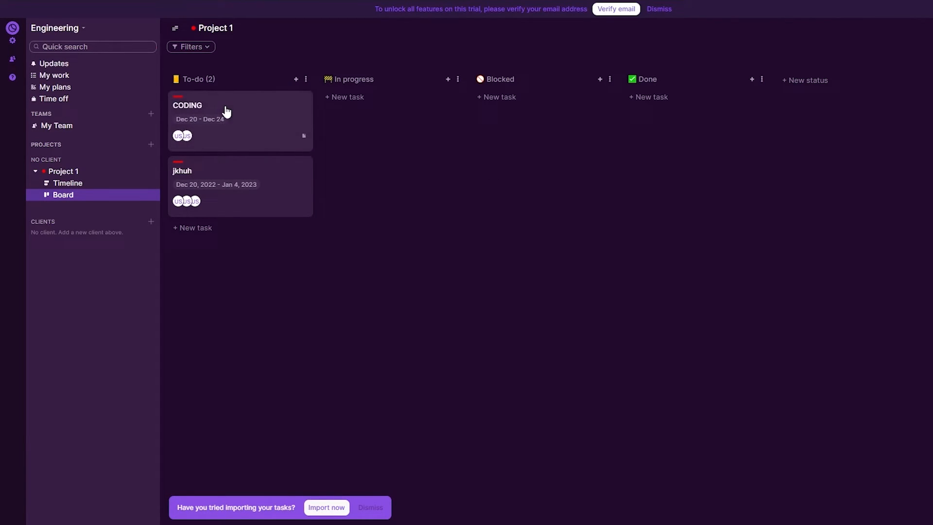
Step: Drag CODING through Blocked into Done, check the progress overview reads 50%, then return to the timeline
drag(226, 110, 558, 135)
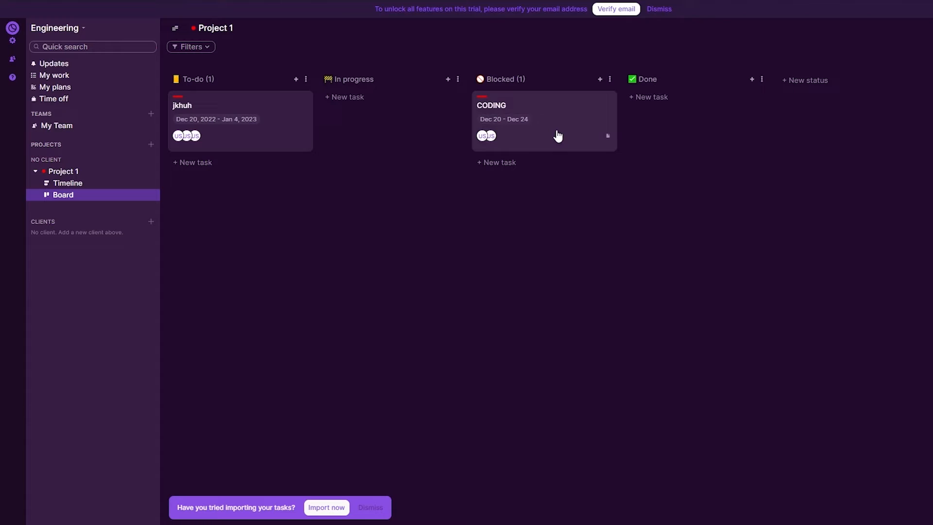
drag(544, 120, 695, 121)
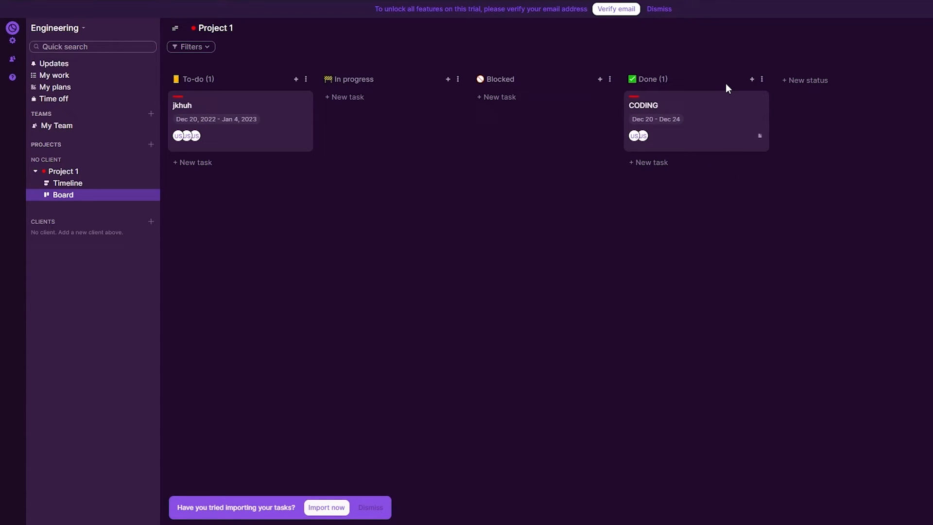
mouse_move(425, 254)
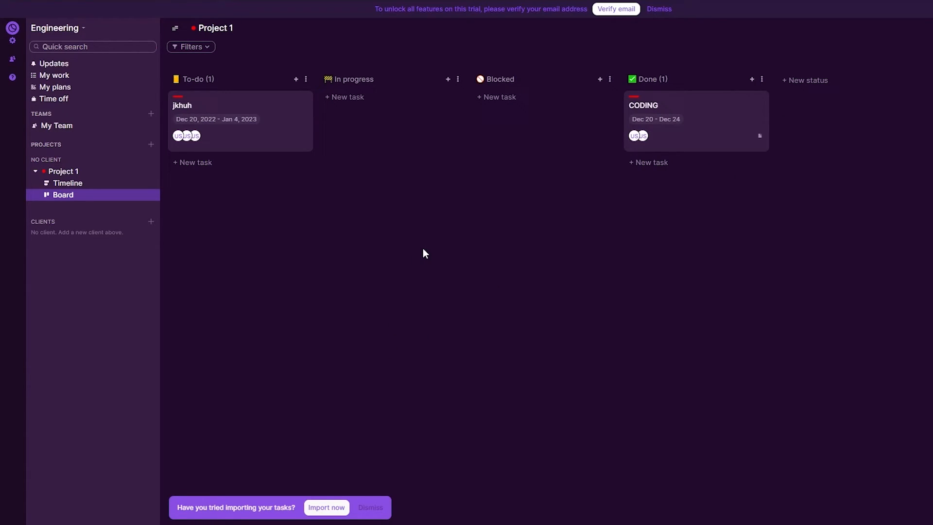
mouse_move(490, 112)
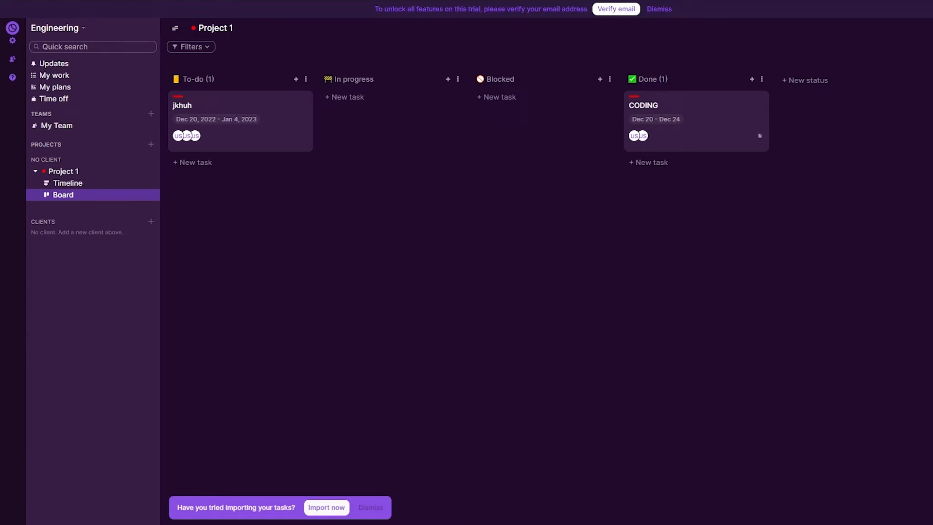
click(905, 46)
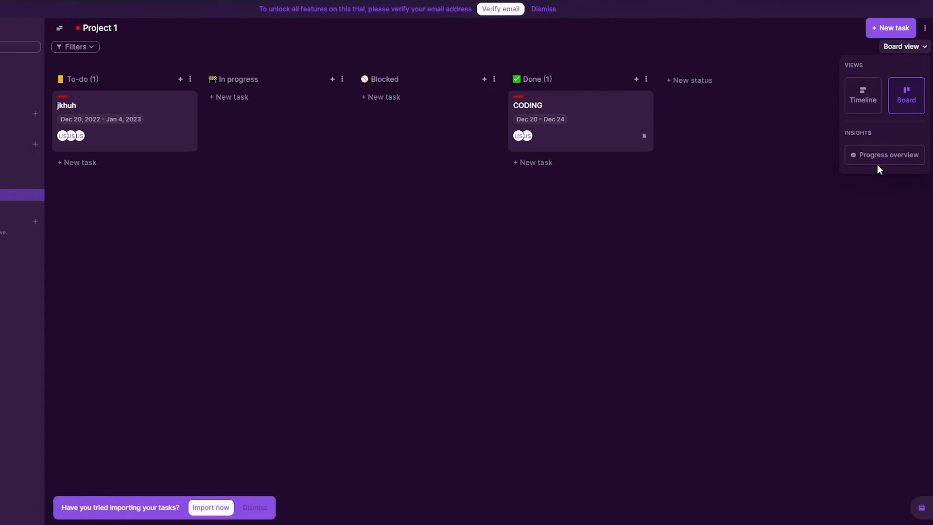
click(888, 154)
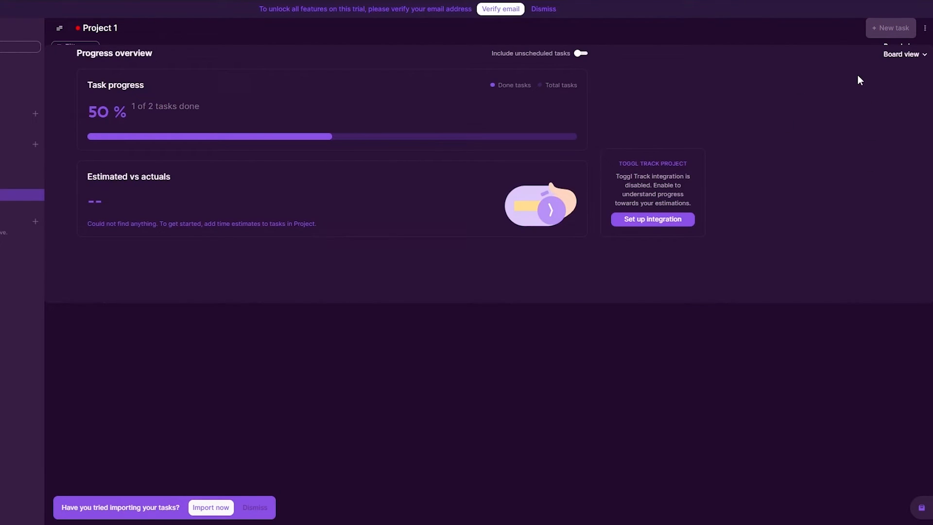
click(903, 54)
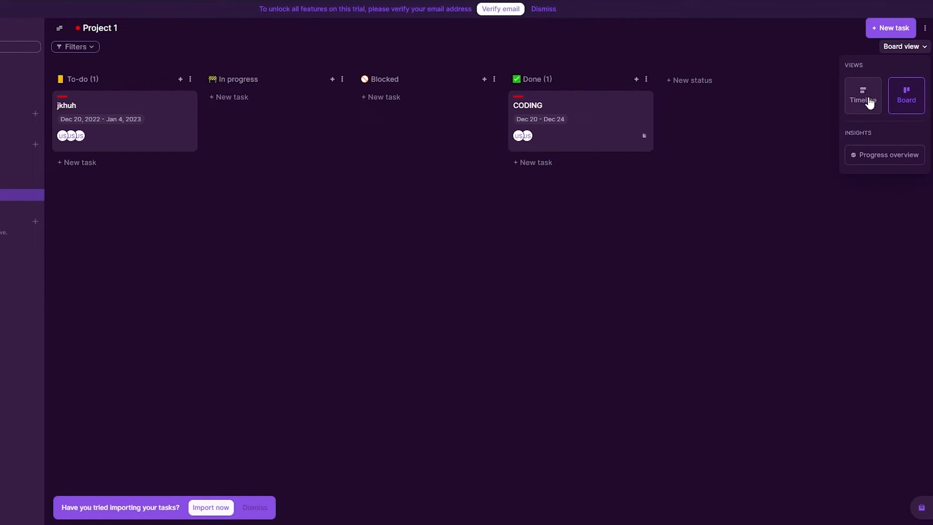
click(862, 95)
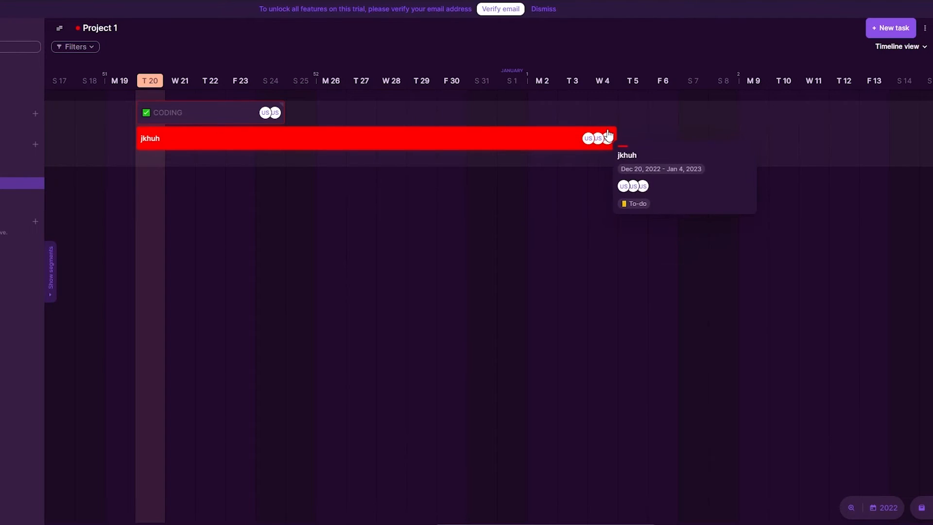
Step: Create a one-day task on the timeline and name it sadjasndna
drag(616, 138, 435, 138)
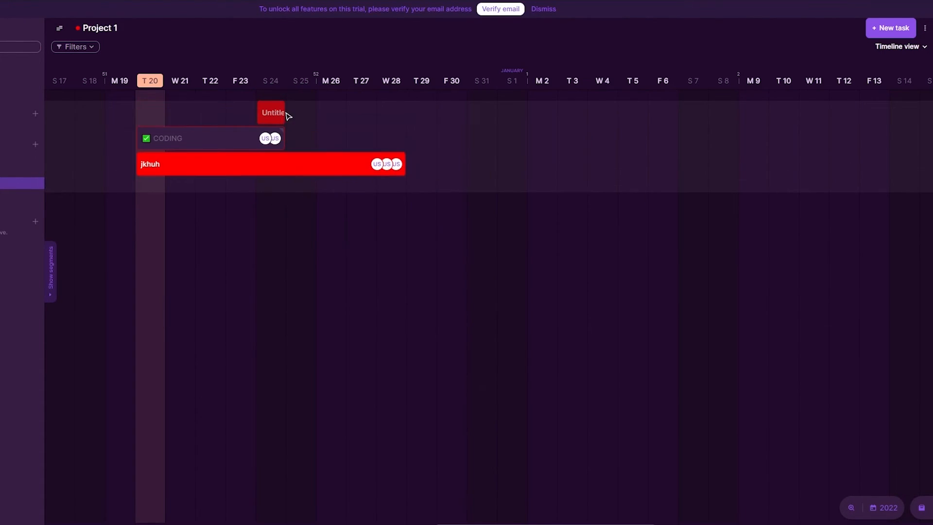
click(271, 113)
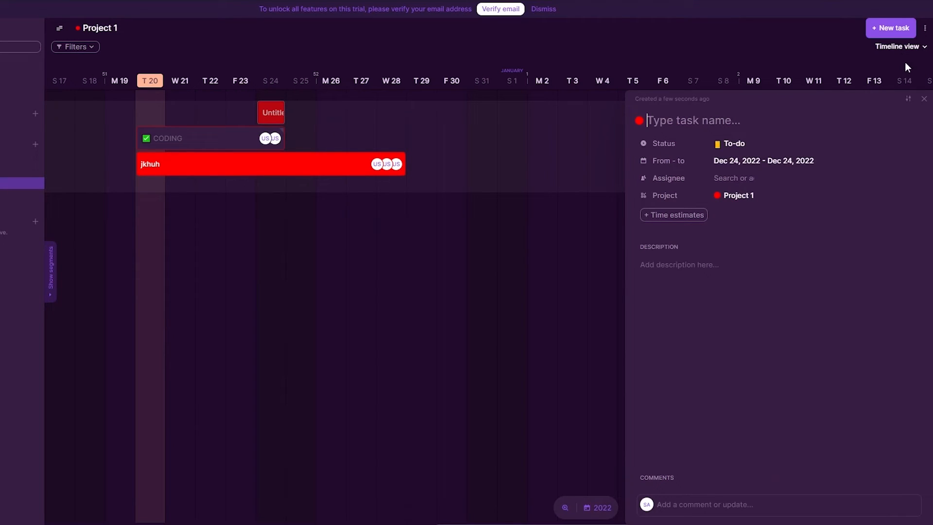
click(923, 98)
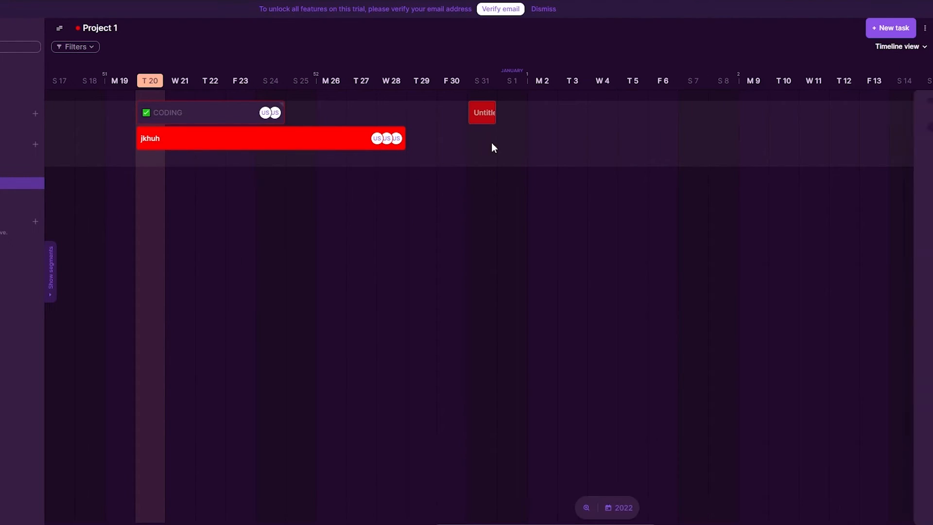
click(482, 113)
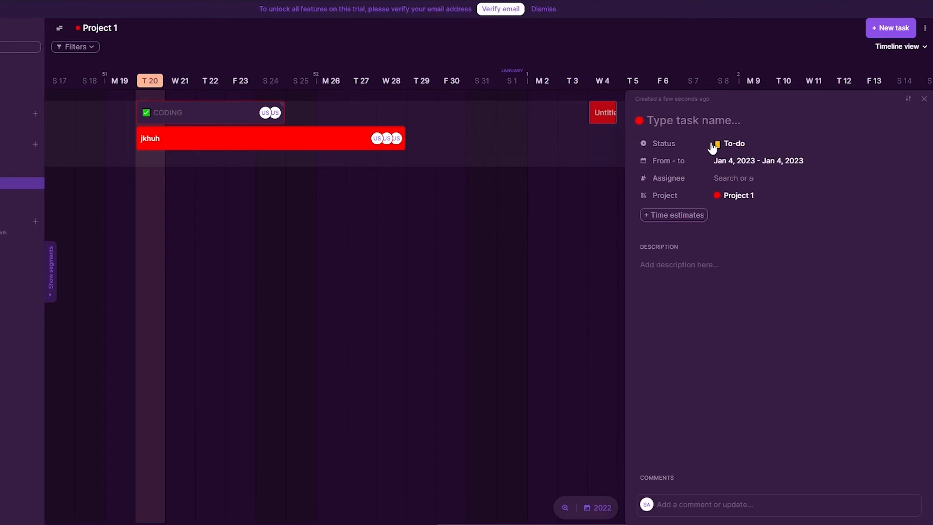
text(sadjasndna)
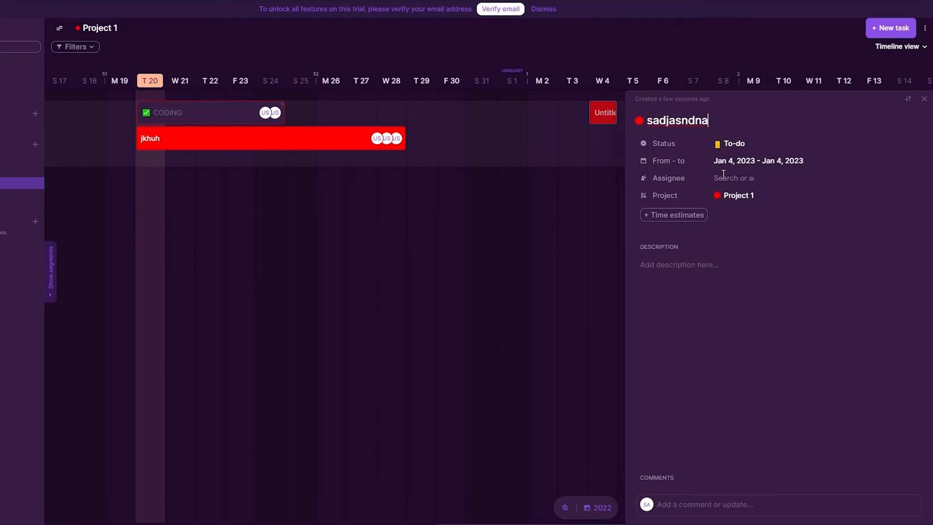
click(732, 177)
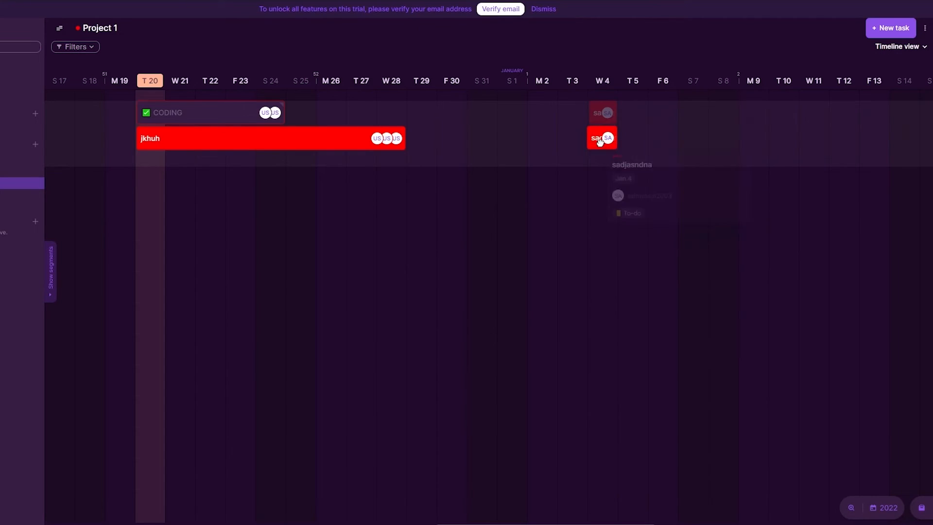
Step: Move sadjasndna to Dec 31 and name another new task oskdoaksd
drag(602, 137, 542, 113)
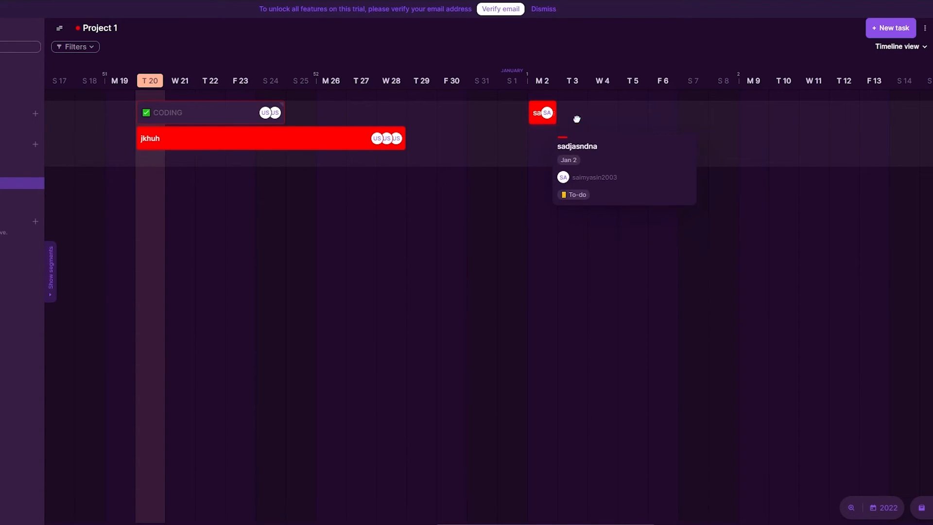
drag(541, 113, 482, 113)
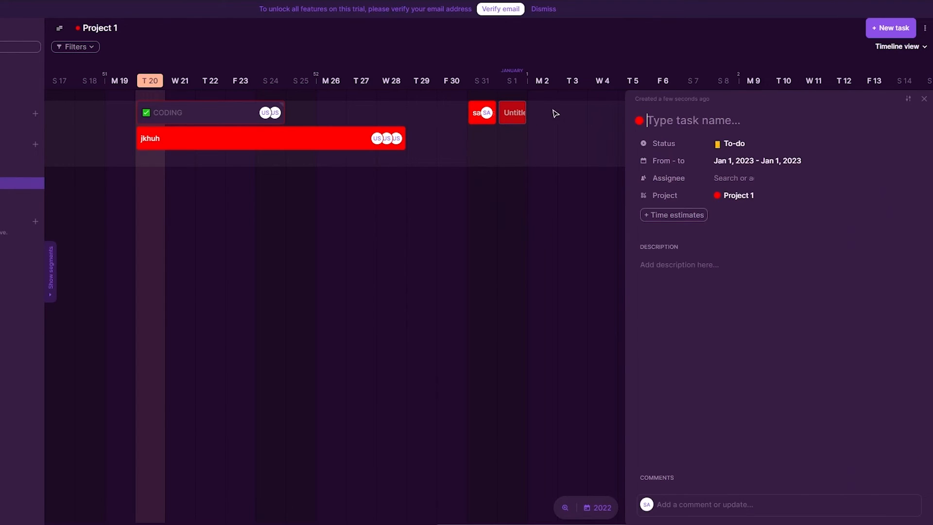
text(oskdoaksd)
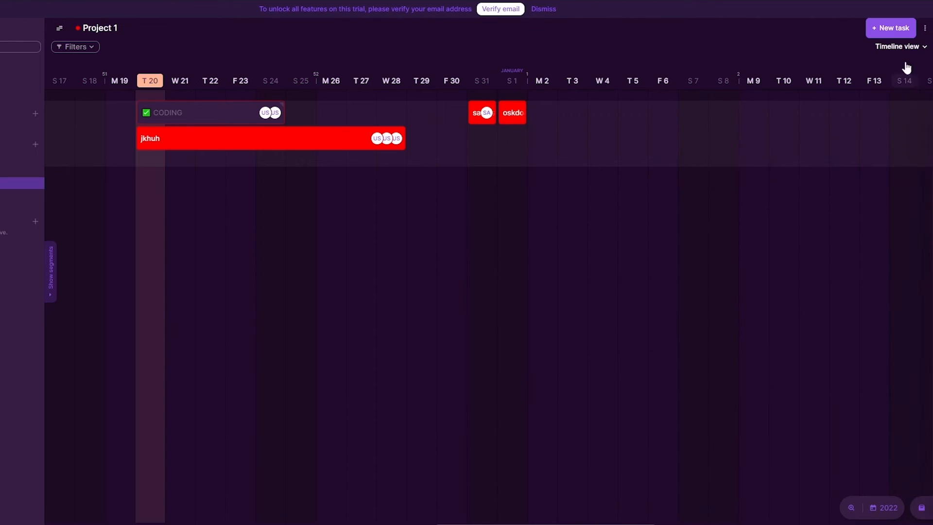
Step: On Project 1's board add a card named sdoajisdjda and bring back the sidebar
click(900, 46)
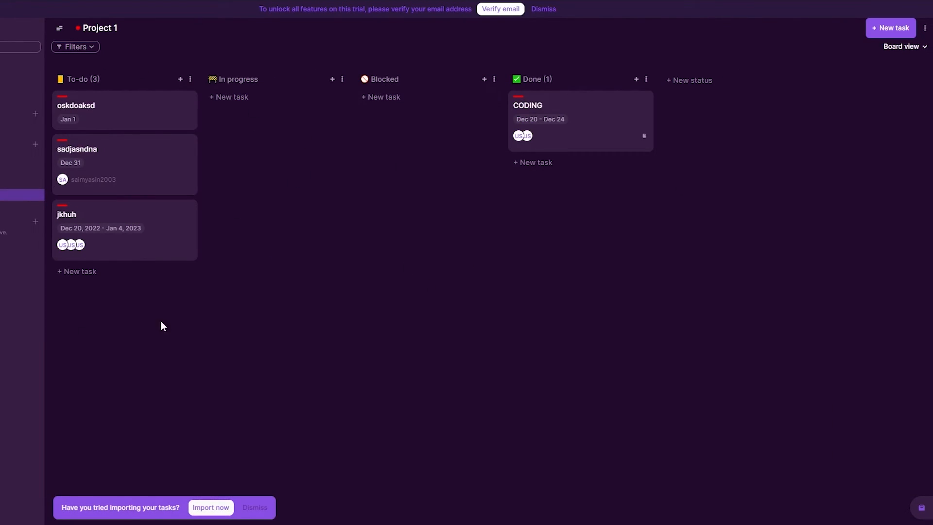
mouse_move(395, 134)
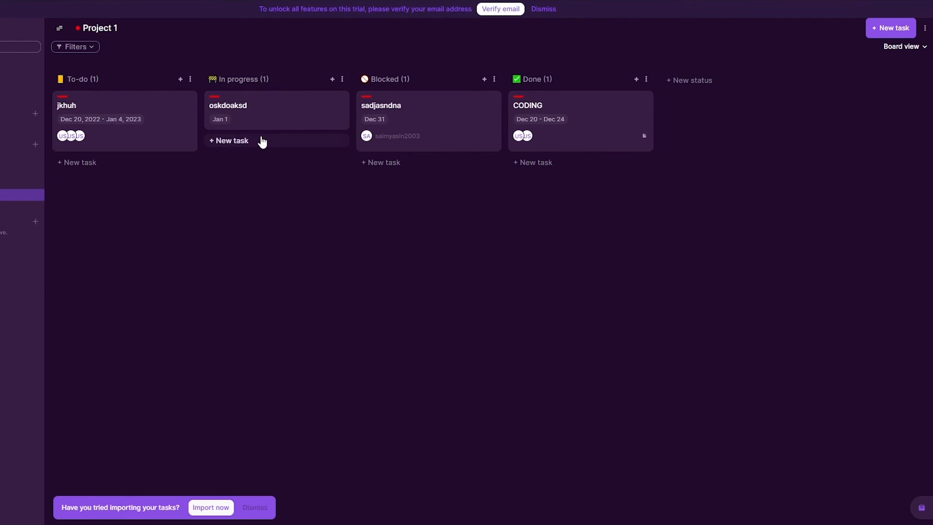
text(sdoajisdja)
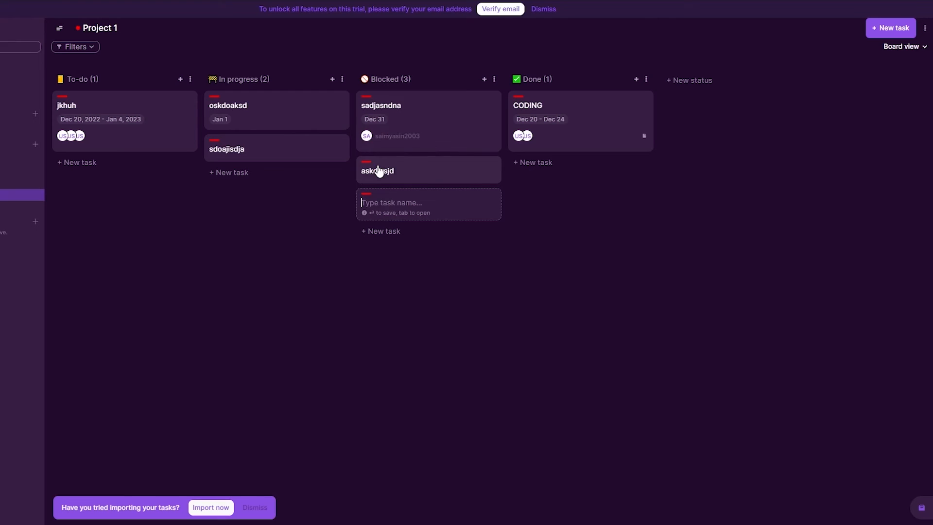
text(da)
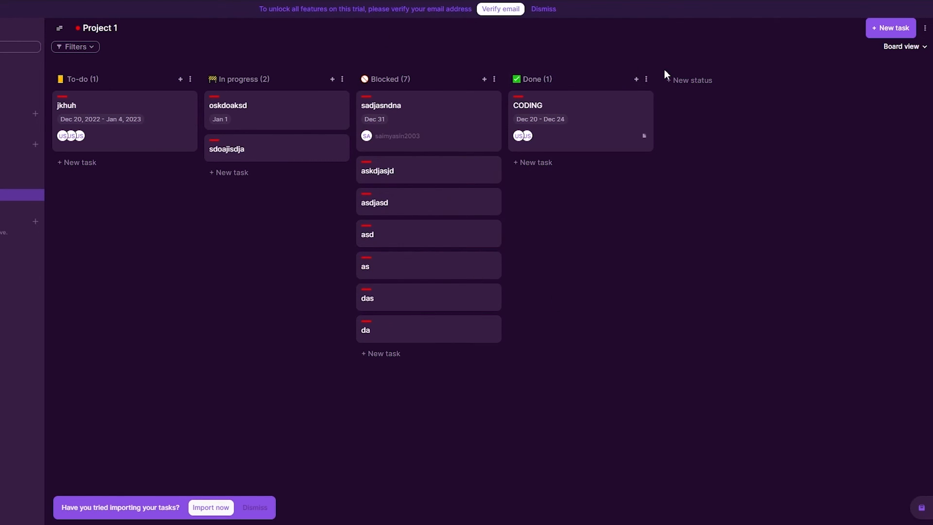
click(60, 28)
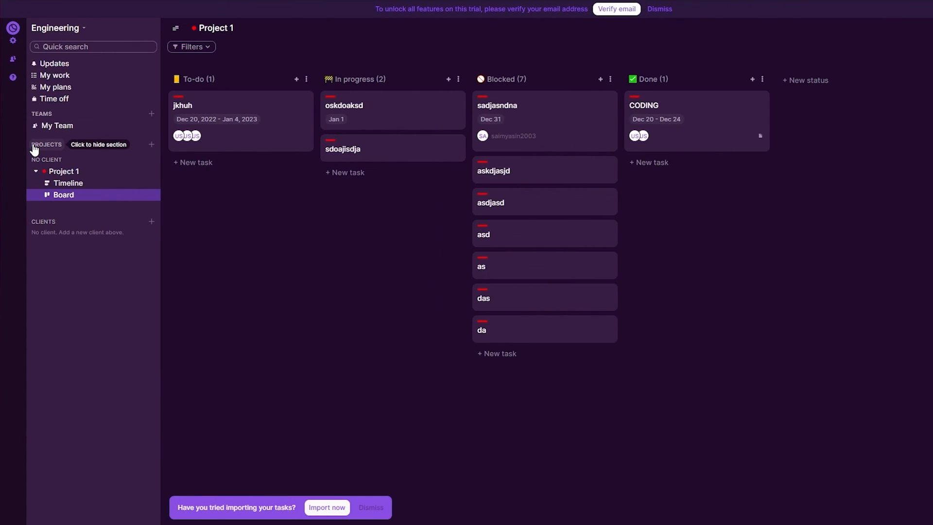
mouse_move(646, 266)
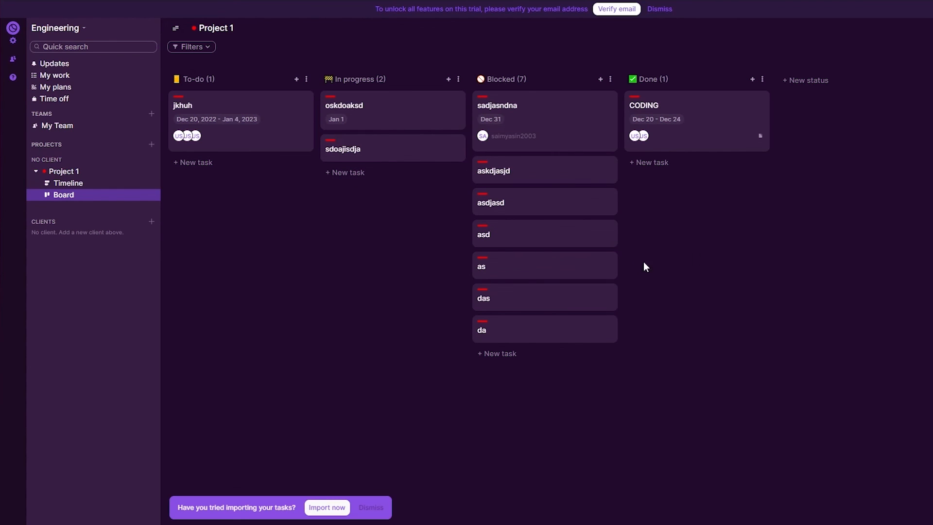
mouse_move(816, 262)
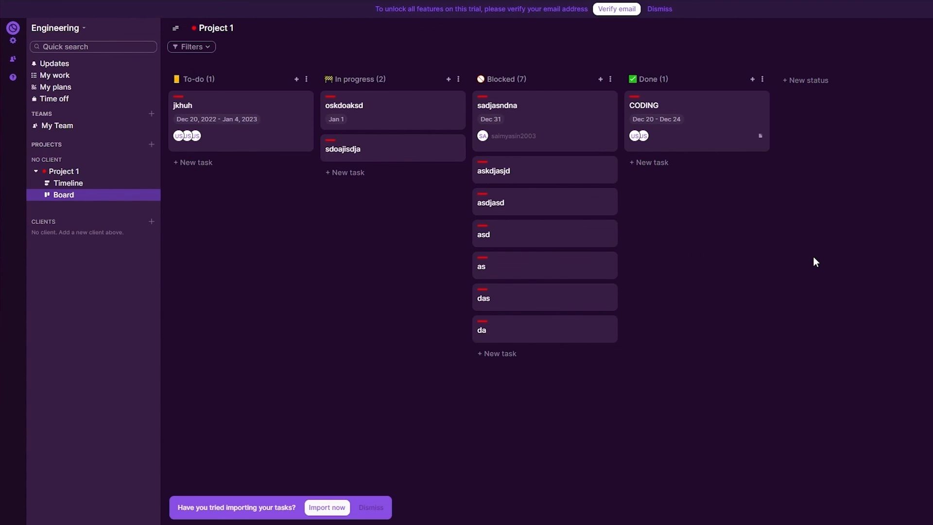